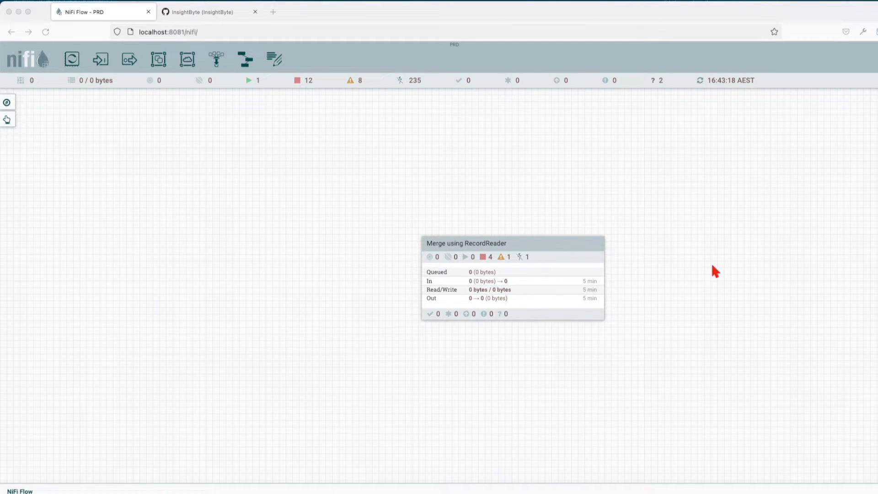
mouse_move(498, 249)
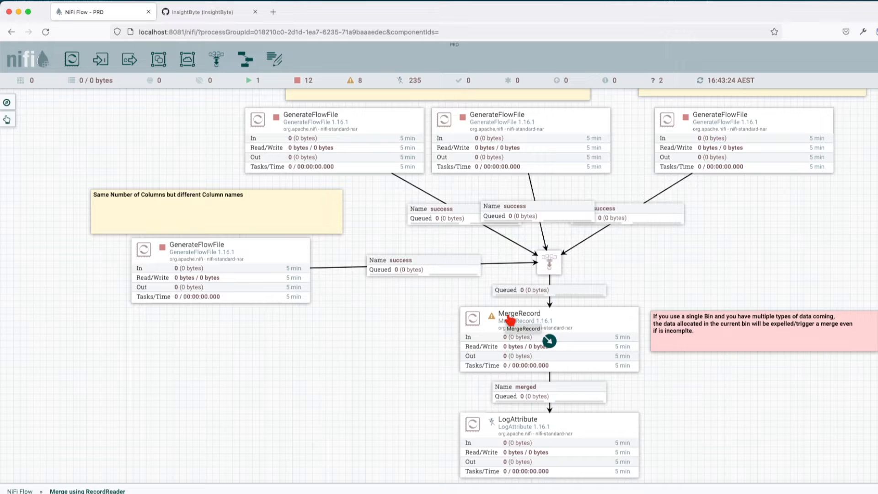
- Select the MergeRecord processor inside the 'Merge using RecordReader' group
click(517, 321)
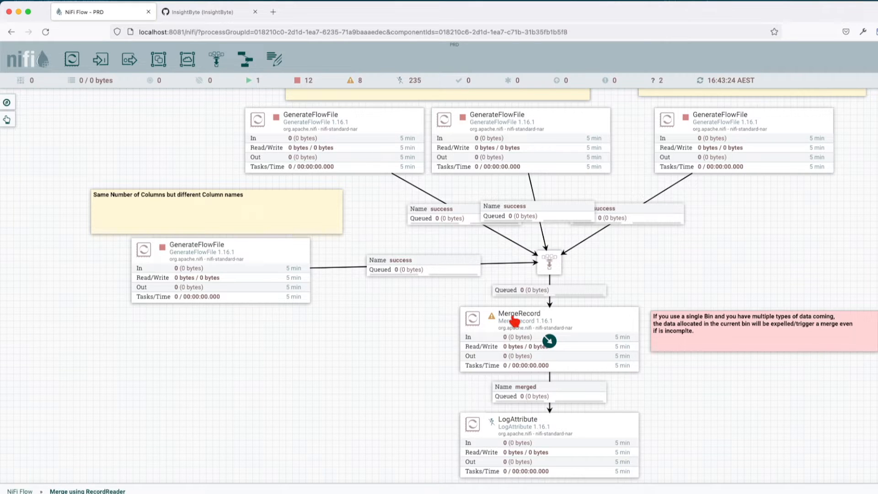
- Review the compatible Record Reader service types for MergeRecord and cancel creating one
double_click(519, 313)
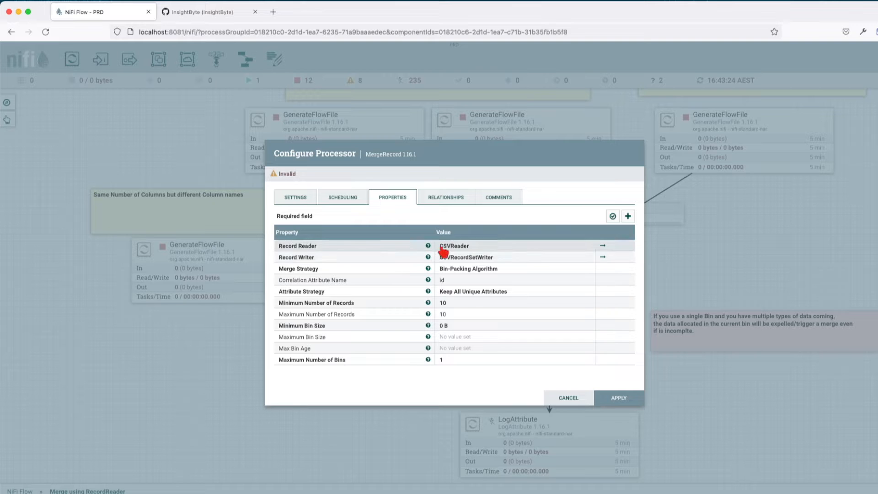
click(504, 245)
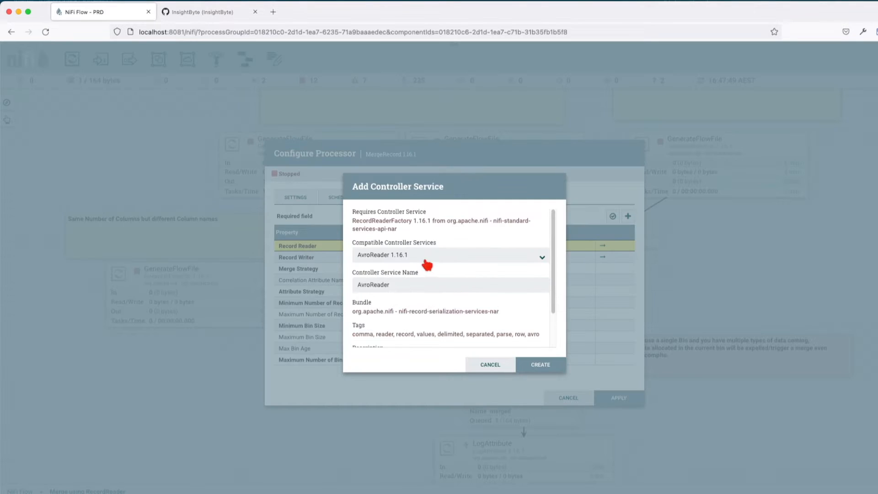
click(450, 255)
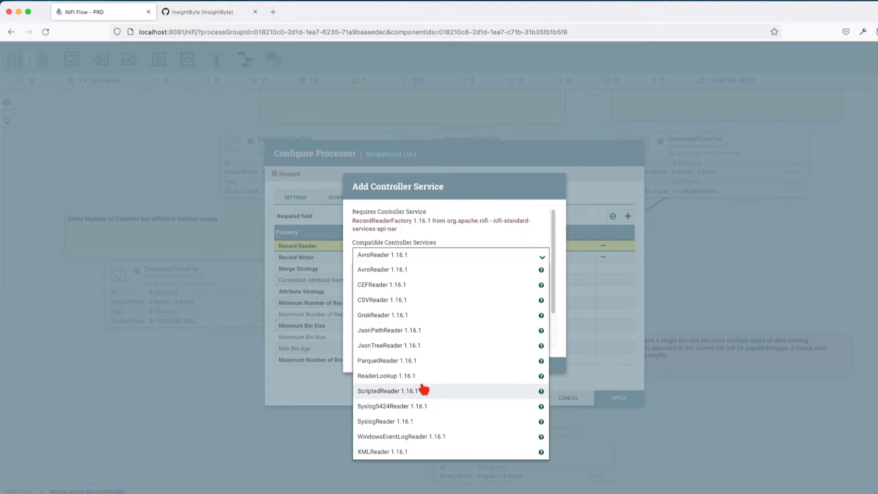
mouse_move(456, 235)
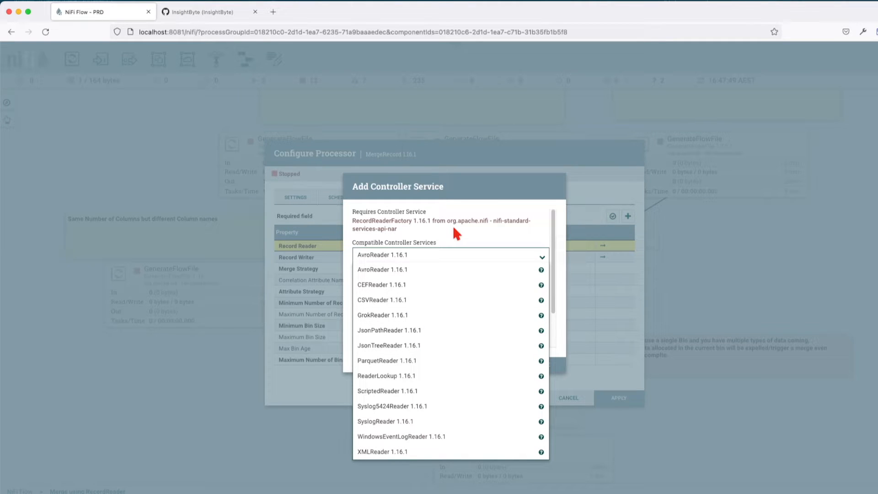
click(382, 299)
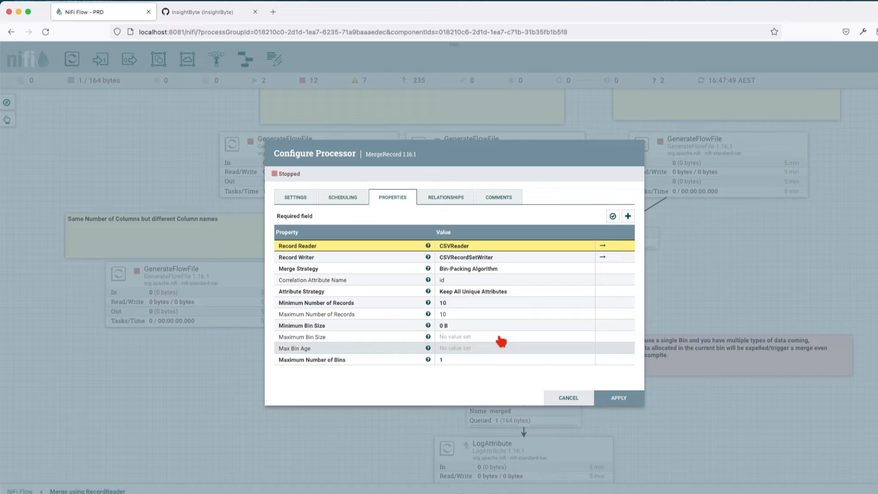
- Review the Record Writer service types, cancel, and go to the CSVReader controller service
click(602, 257)
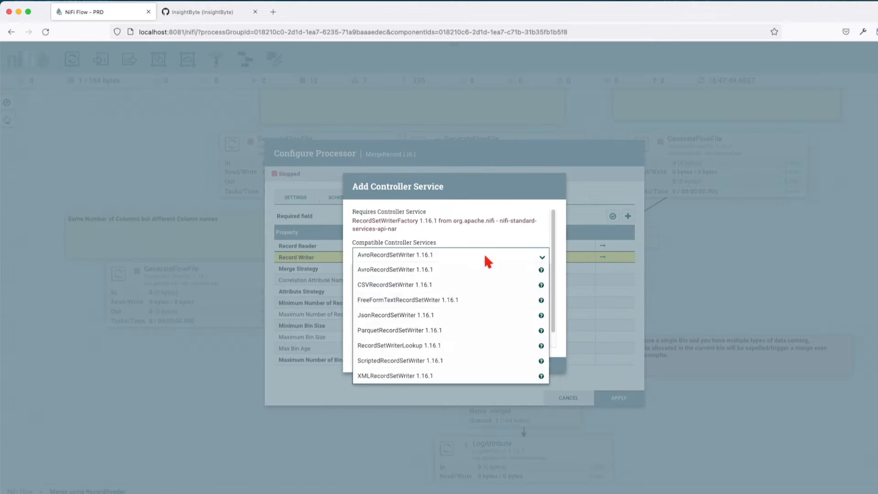
click(393, 285)
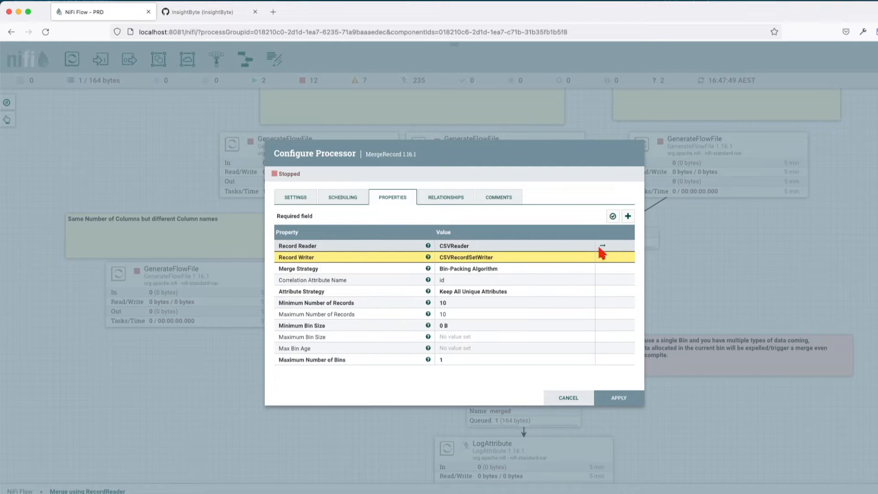
click(601, 245)
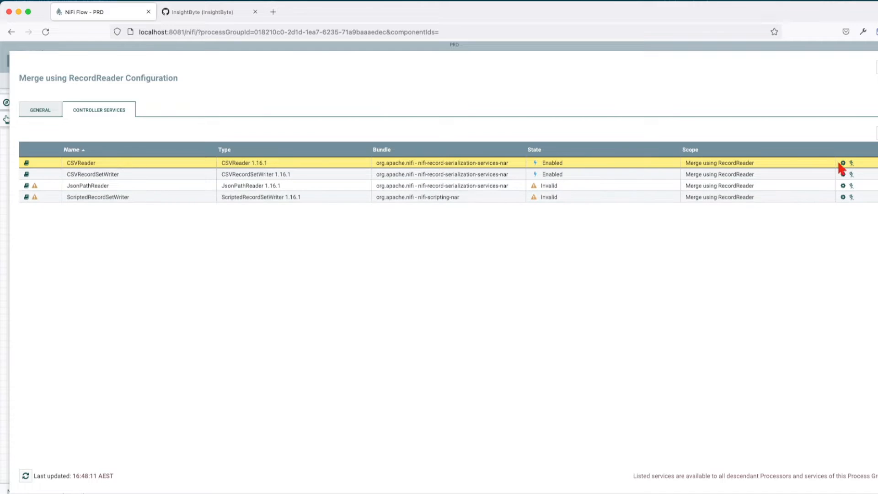
click(841, 163)
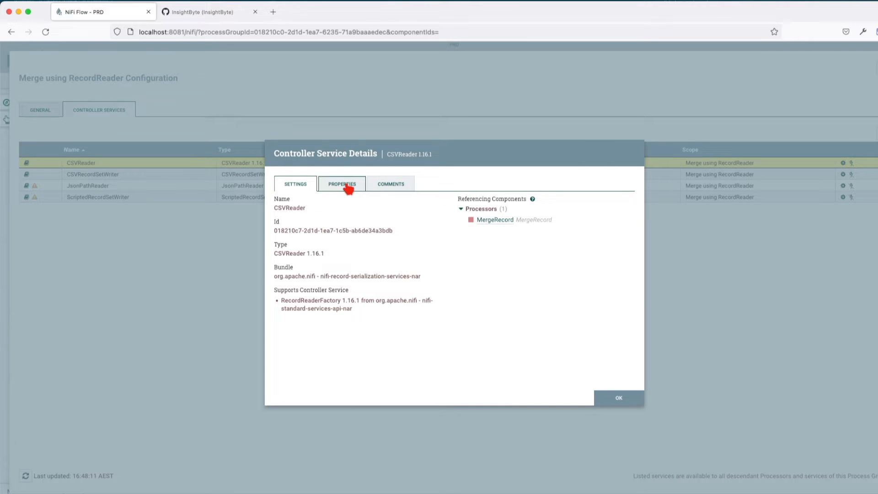
click(342, 183)
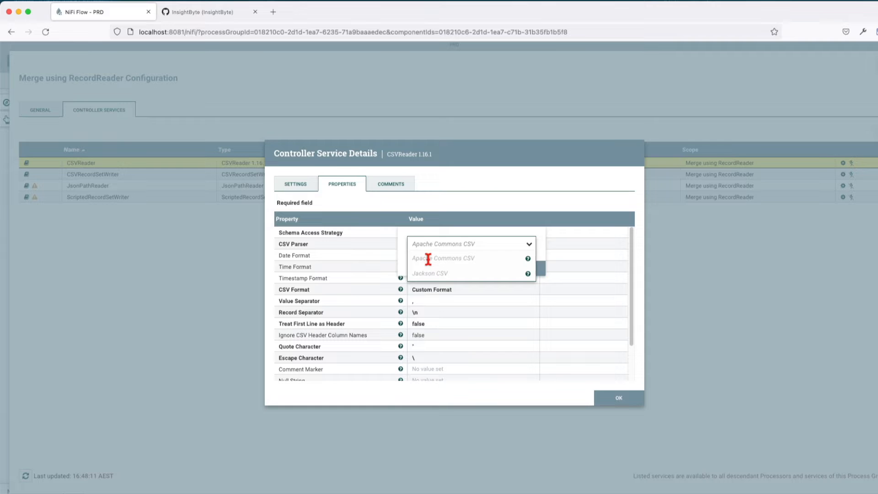
click(443, 258)
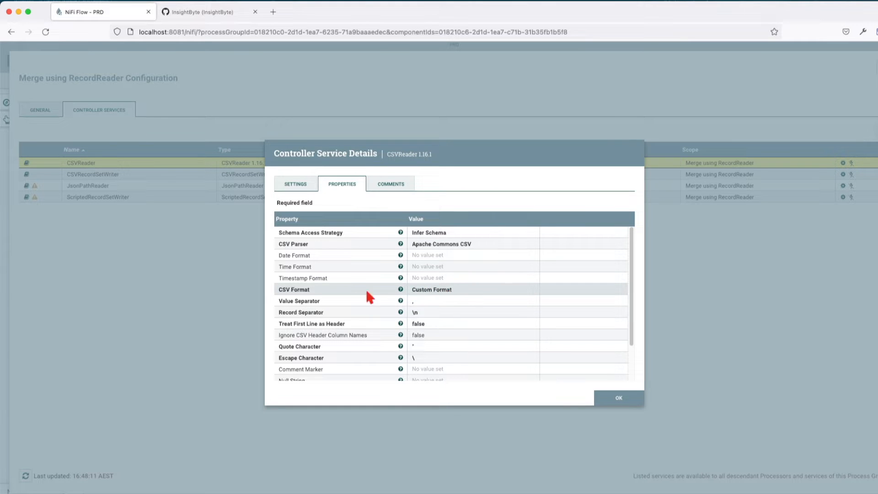
mouse_move(407, 308)
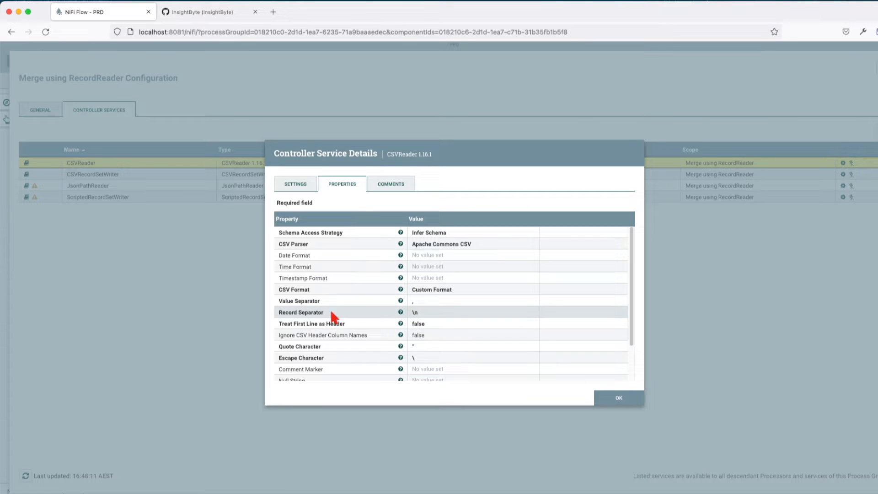
mouse_move(603, 412)
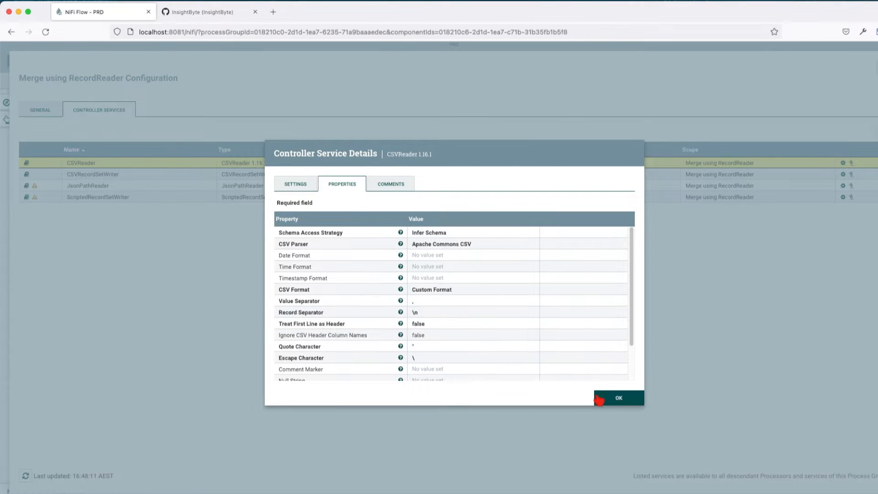
click(619, 398)
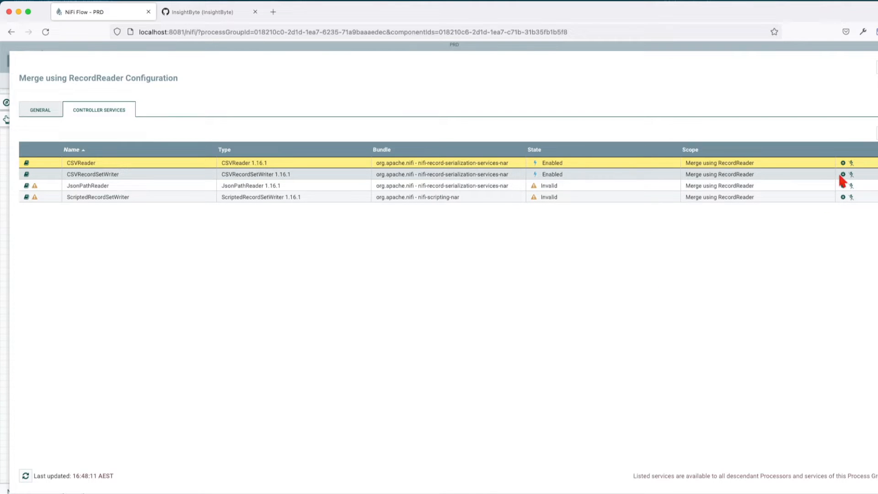
mouse_move(132, 182)
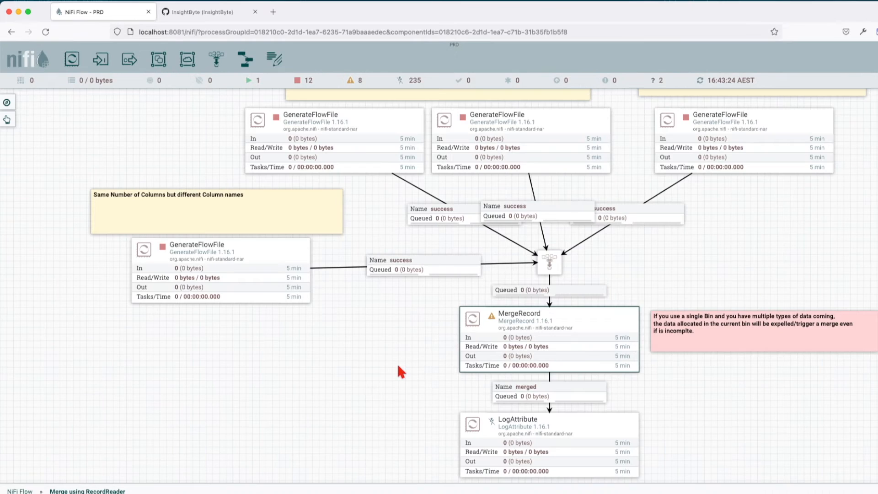
mouse_move(443, 339)
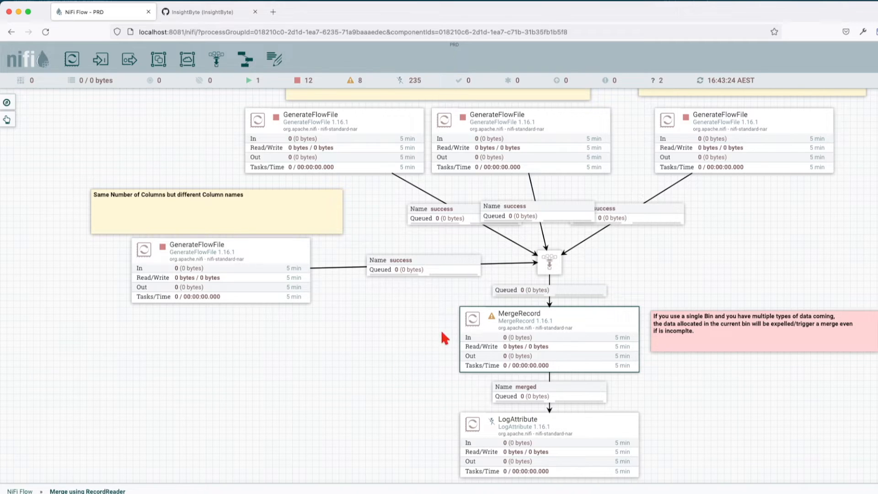
mouse_move(494, 315)
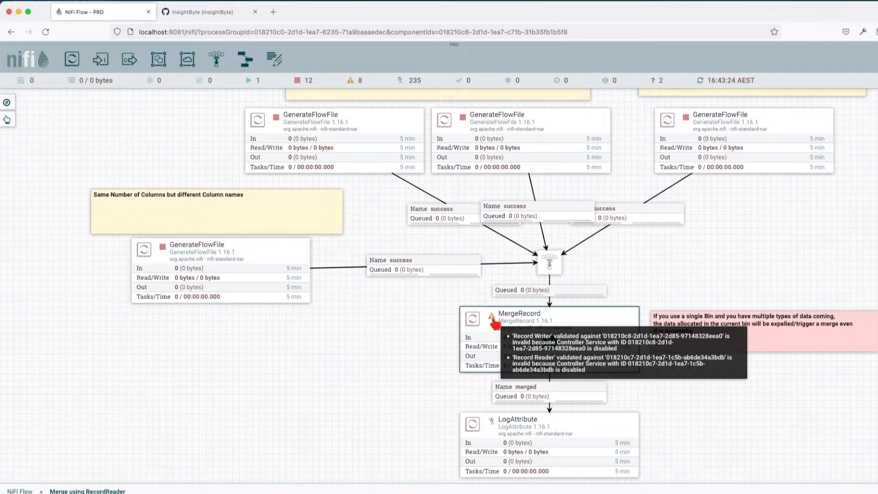
mouse_move(438, 323)
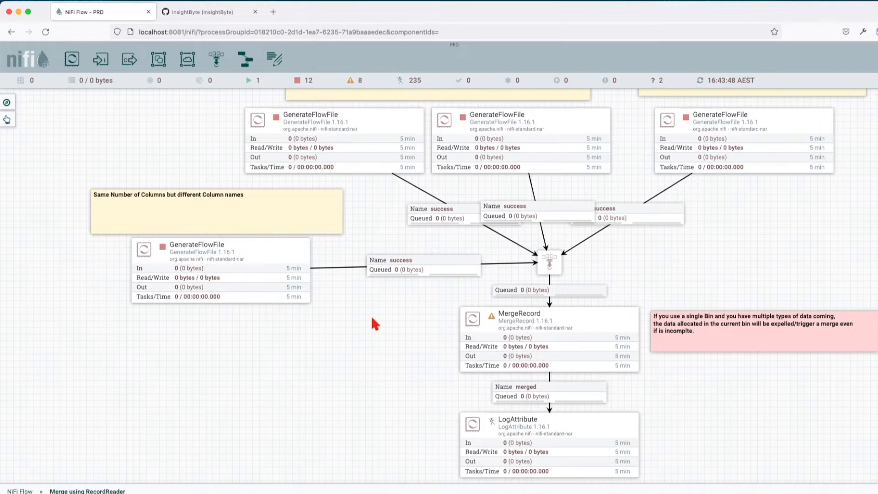
- Enable all controller services in the process group from the canvas context menu
right_click(374, 324)
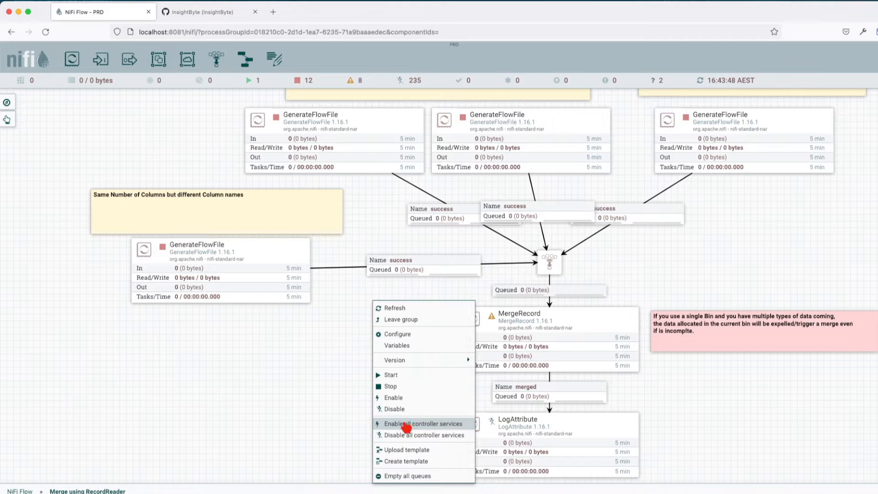
mouse_move(400, 350)
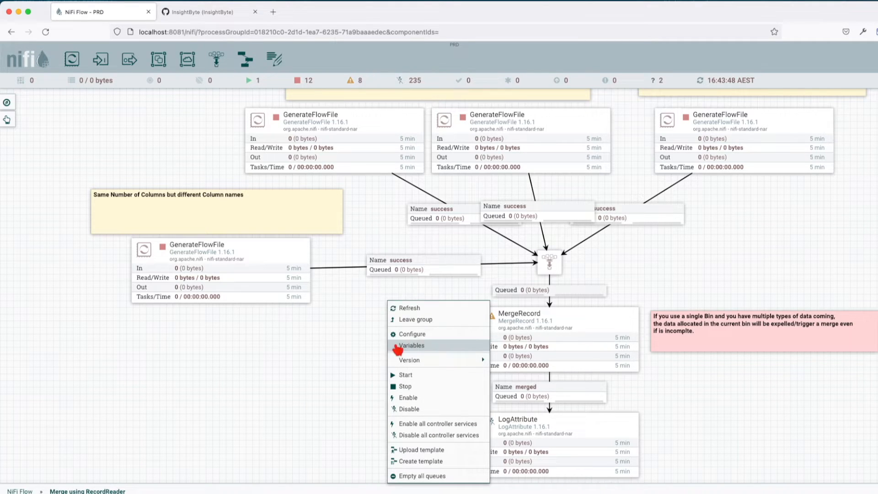
click(408, 320)
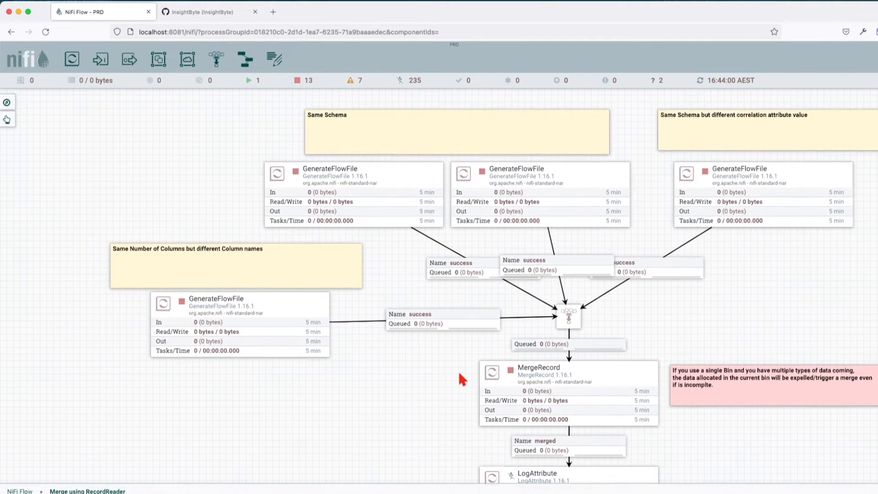
- Scroll the canvas toward the MergeRecord processor
scroll(down, 3)
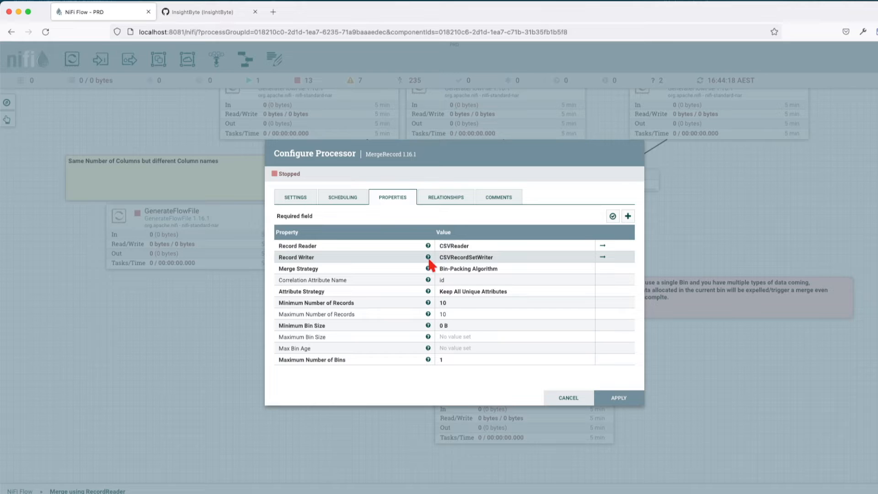
mouse_move(470, 265)
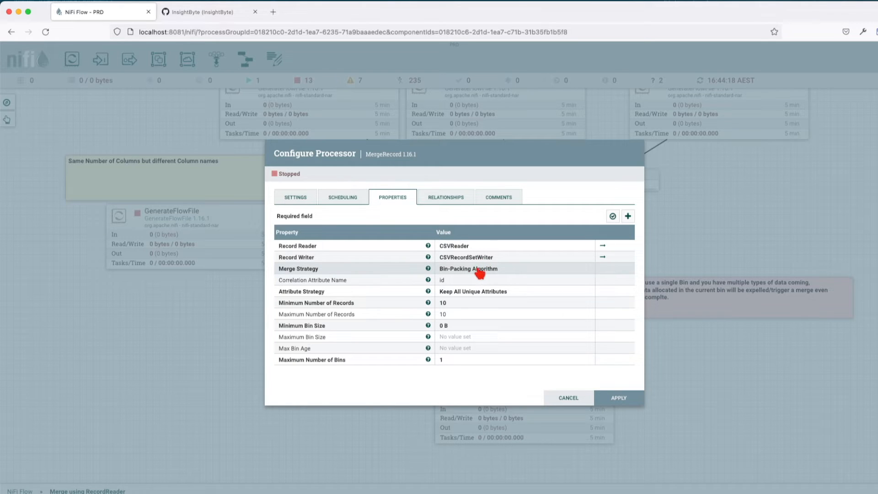
- Choose Bin-Packing Algorithm as MergeRecord's Merge Strategy
click(478, 269)
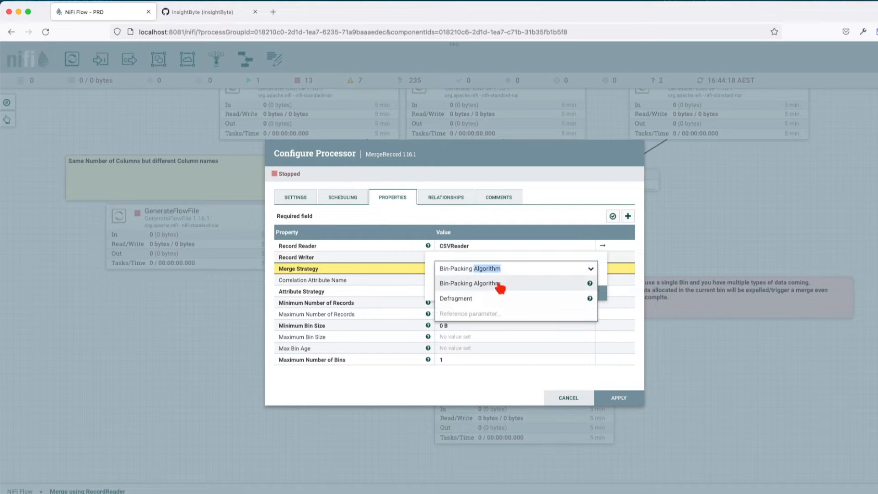
mouse_move(495, 286)
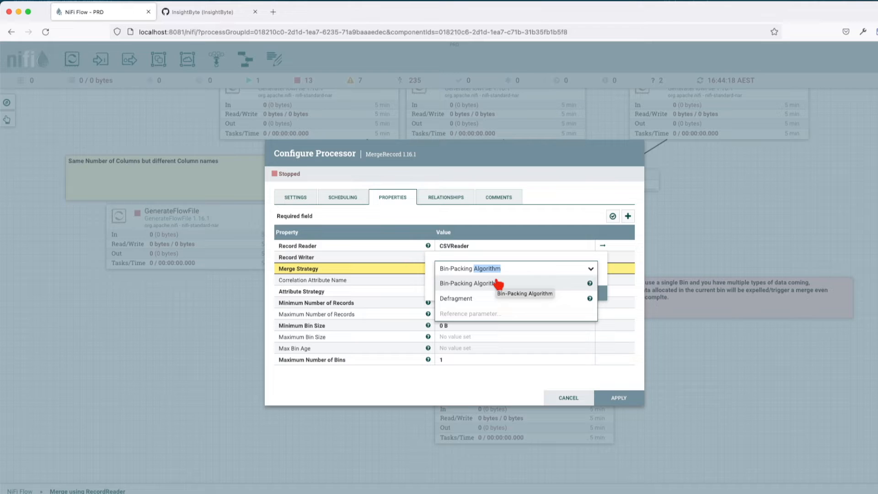
click(467, 283)
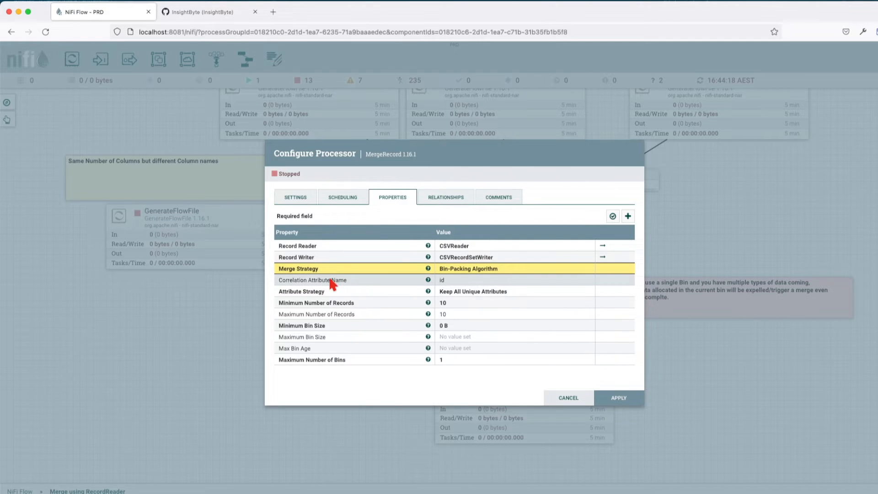
mouse_move(427, 285)
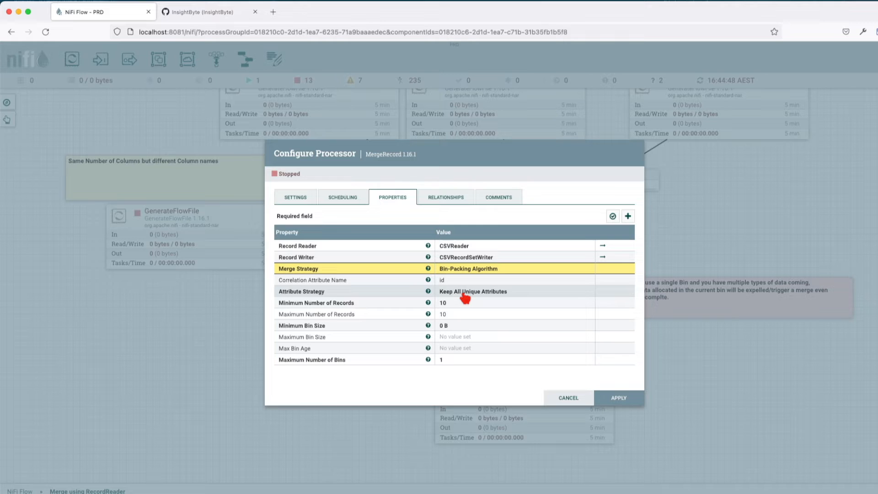
mouse_move(503, 297)
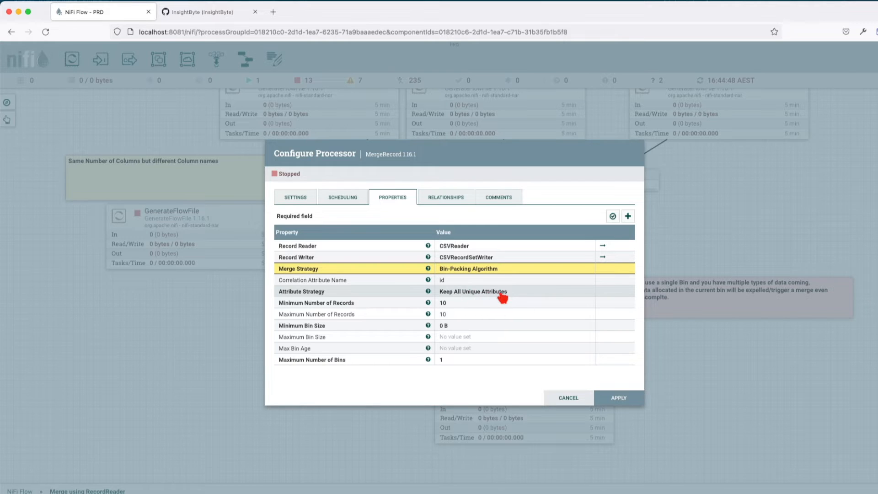
mouse_move(509, 296)
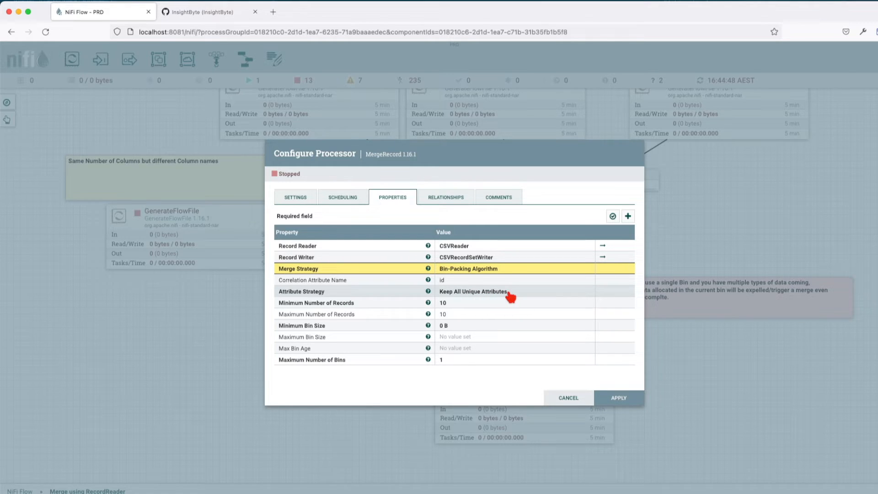
mouse_move(411, 304)
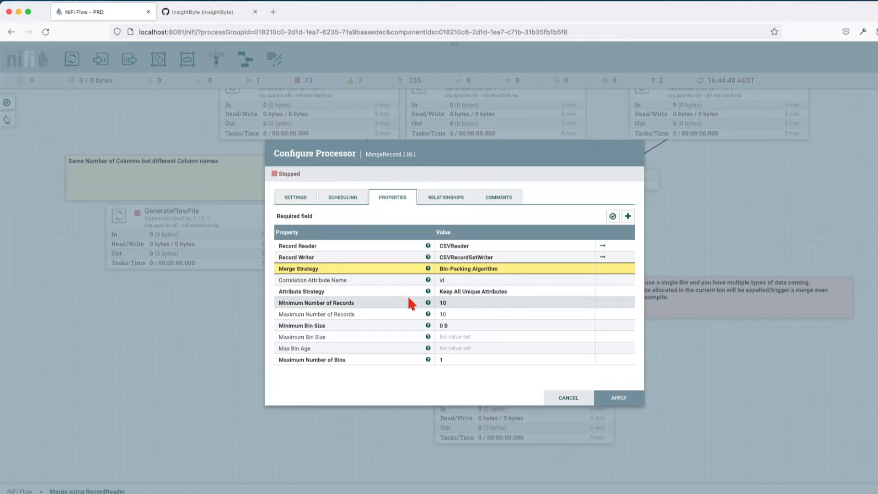
mouse_move(355, 305)
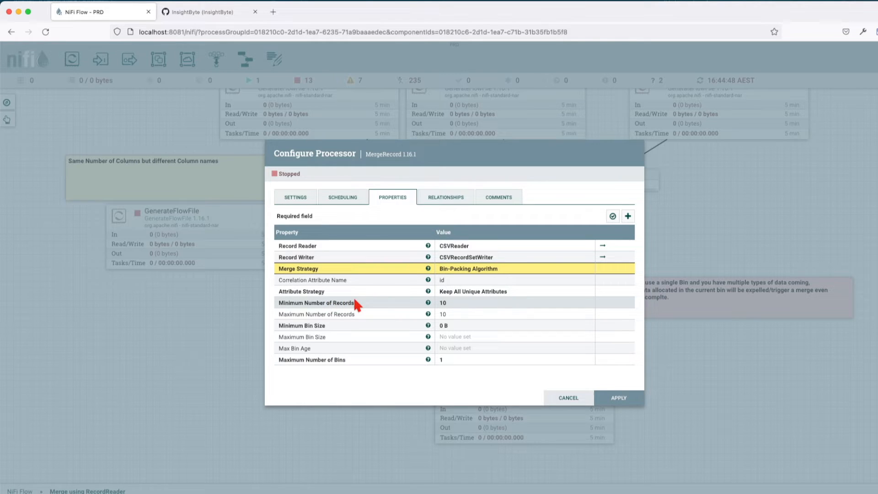
mouse_move(337, 314)
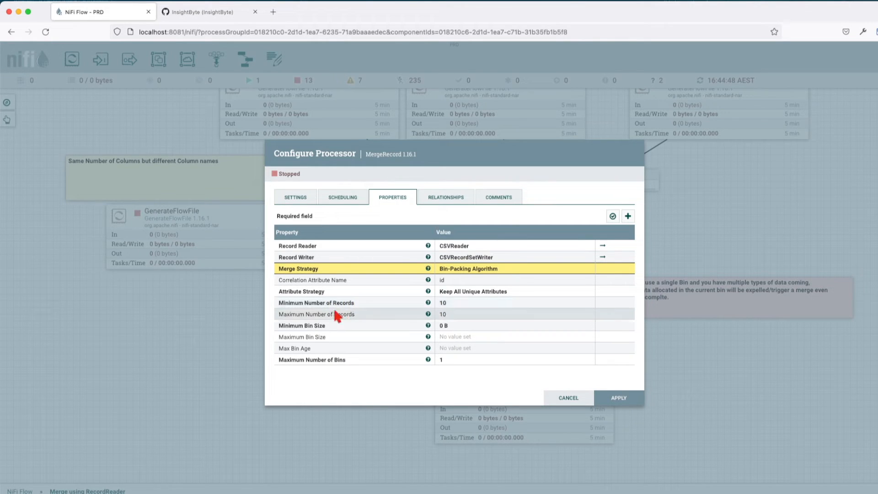
mouse_move(334, 331)
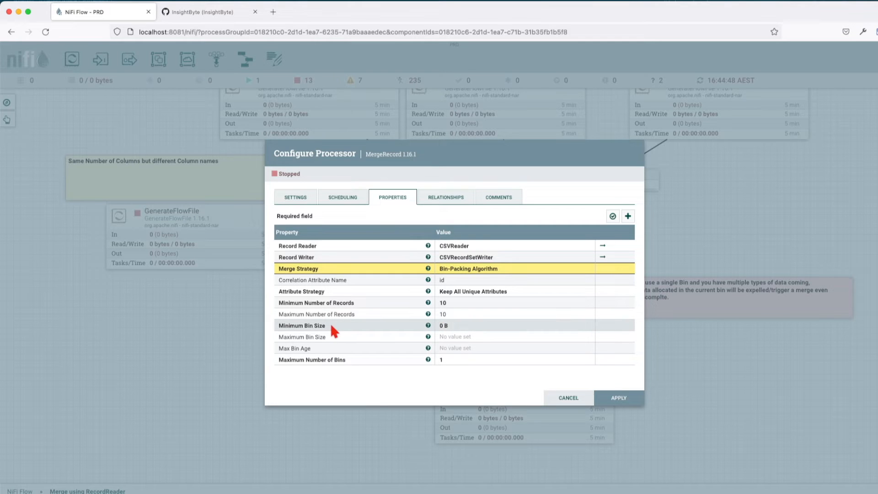
mouse_move(451, 338)
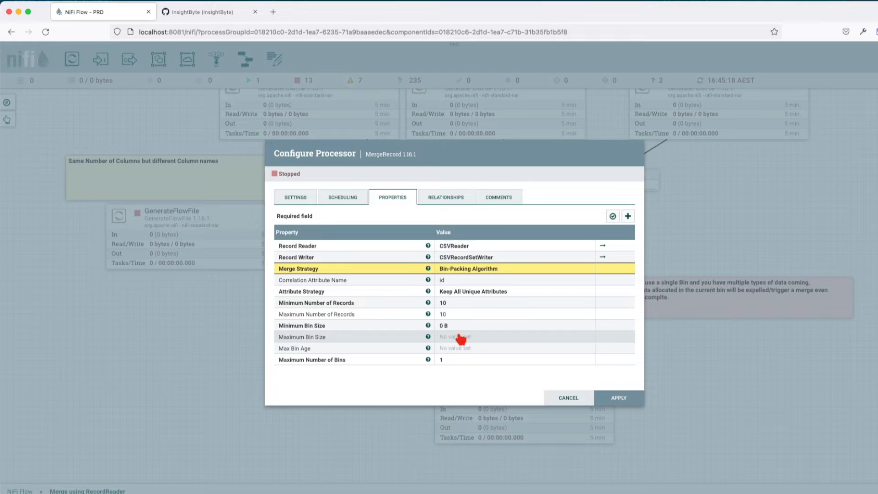
mouse_move(418, 354)
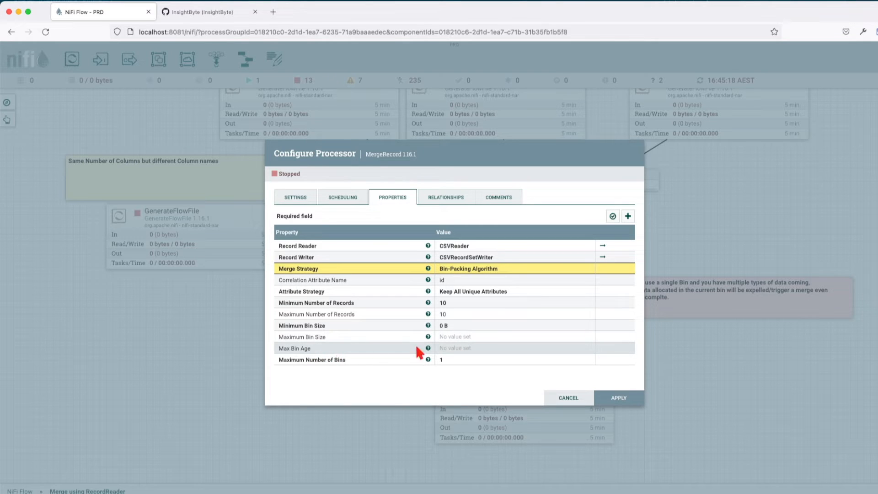
mouse_move(454, 349)
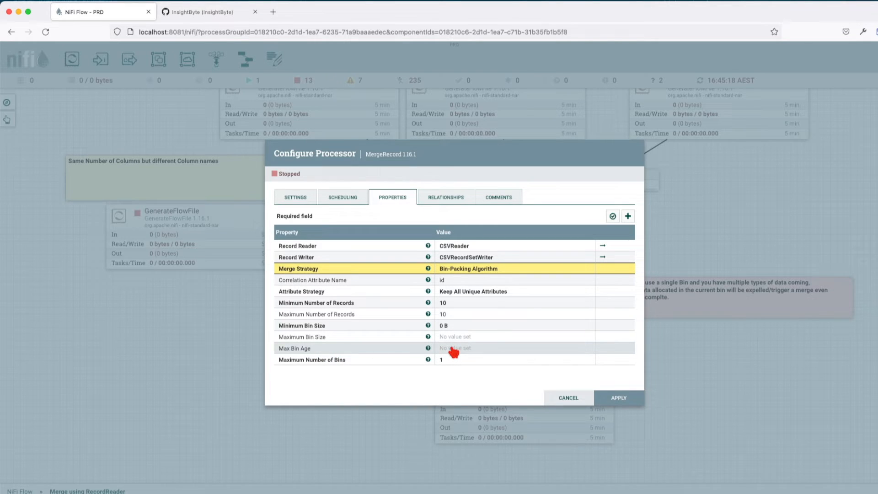
mouse_move(361, 359)
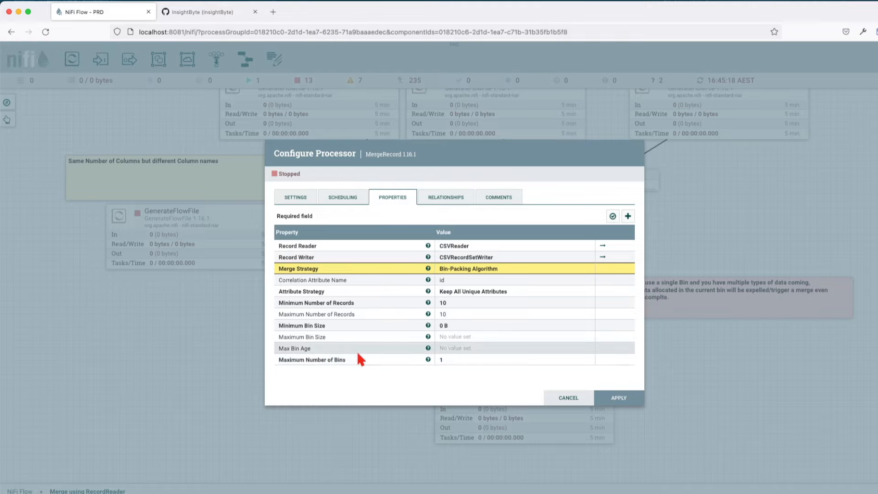
mouse_move(355, 381)
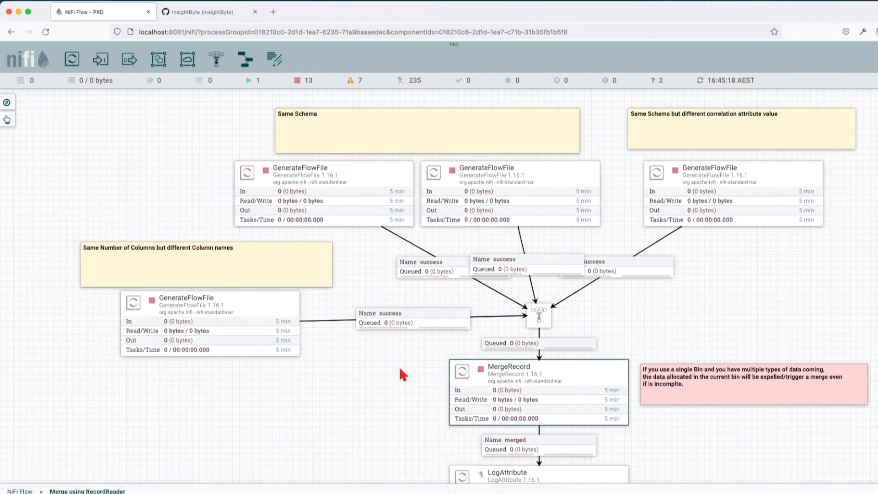
mouse_move(381, 268)
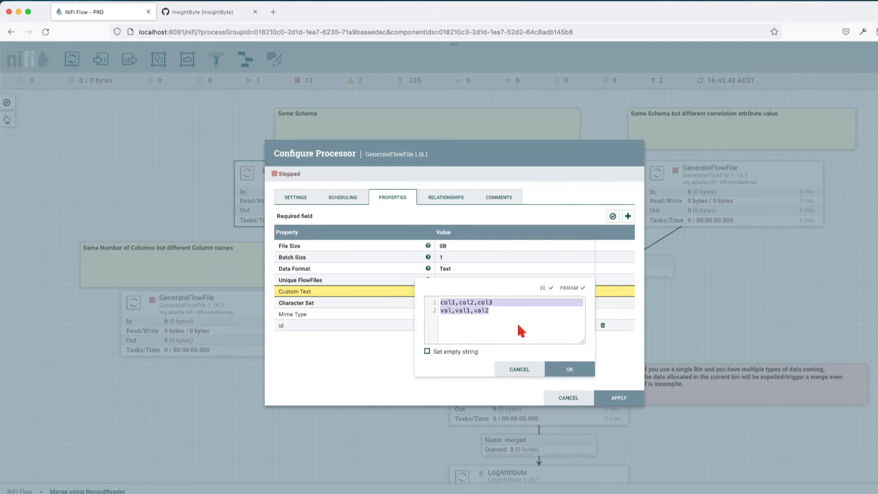
click(489, 310)
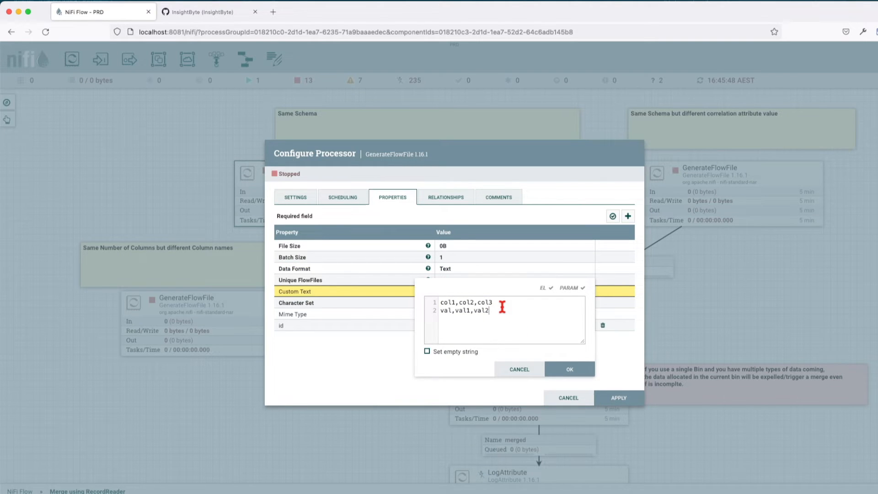
mouse_move(499, 311)
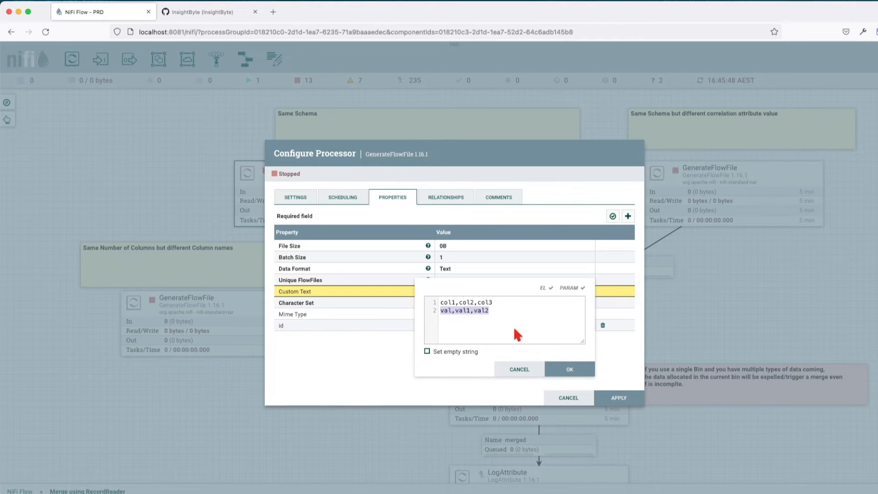
click(570, 369)
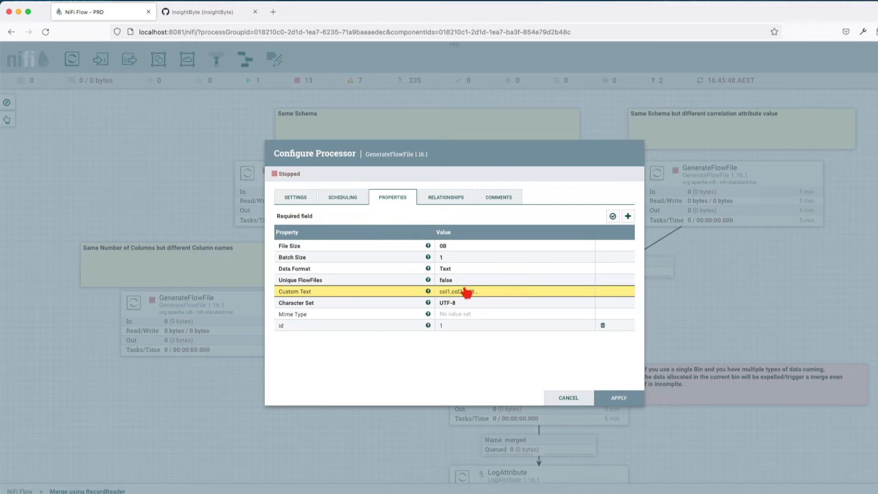
click(468, 291)
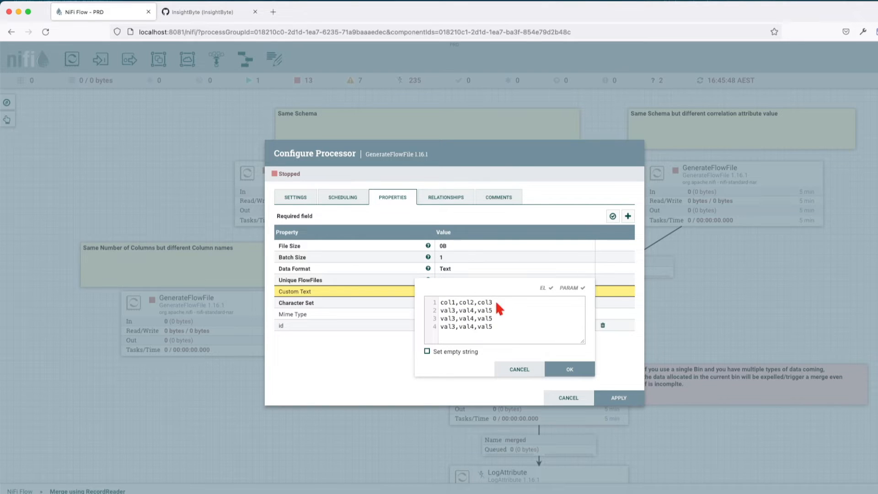
drag(498, 310, 499, 326)
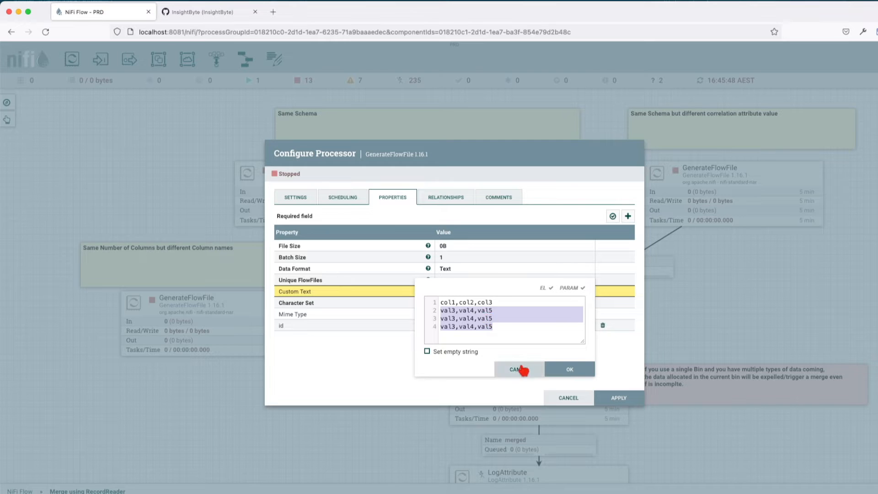
click(519, 369)
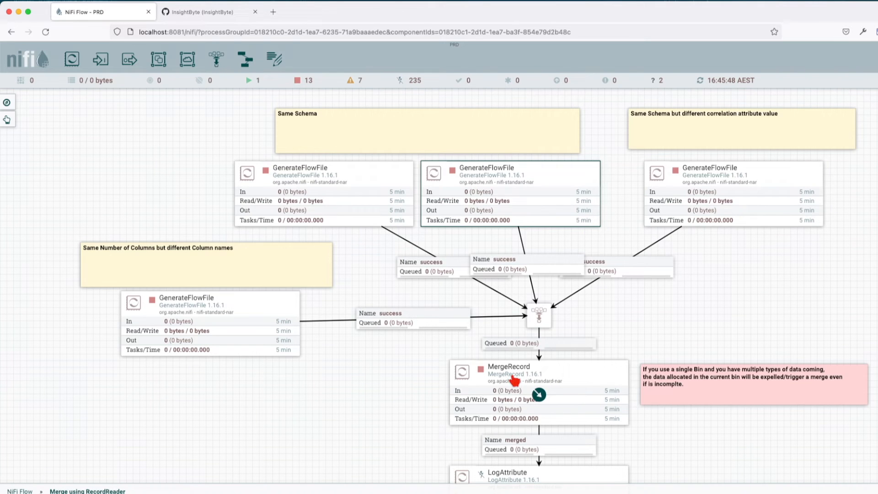
double_click(509, 367)
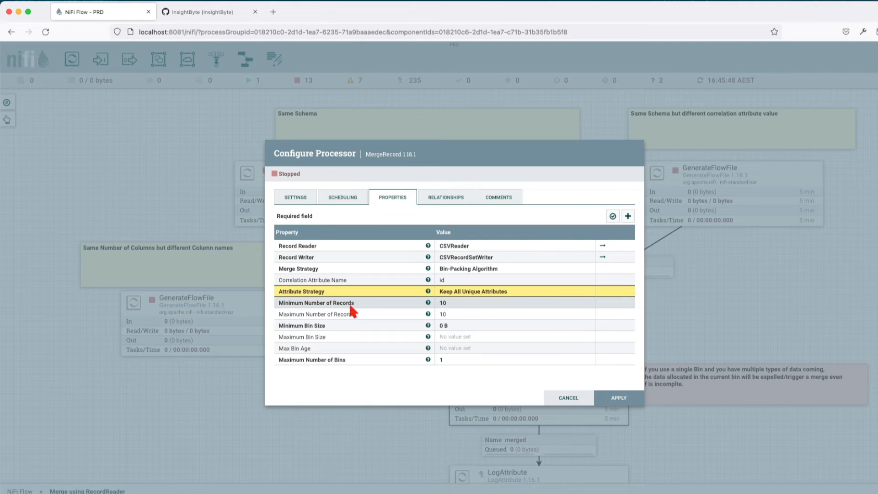
click(568, 398)
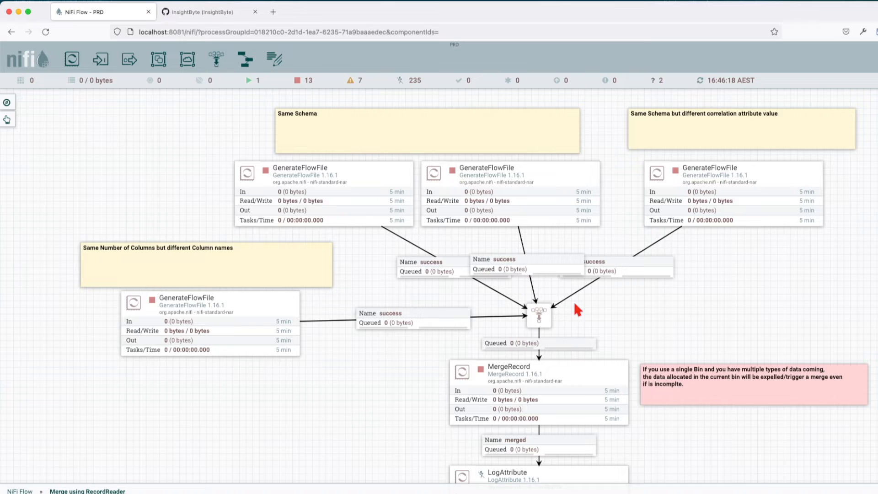
mouse_move(573, 306)
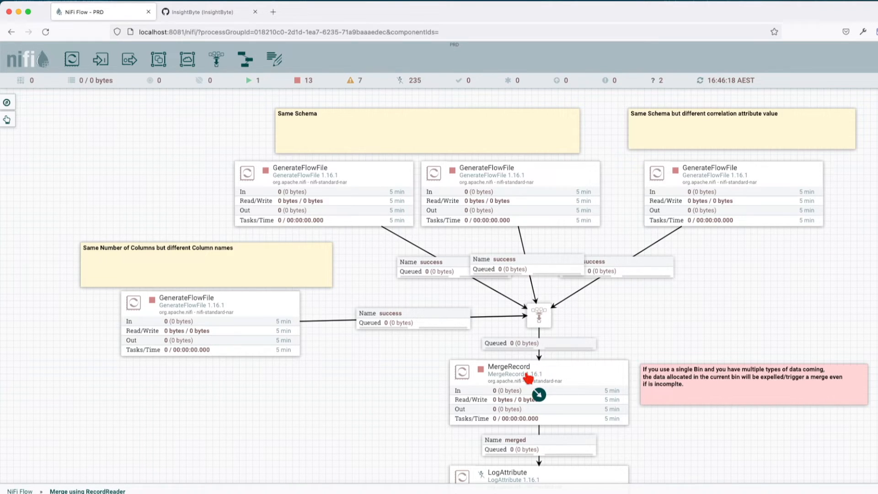
mouse_move(535, 387)
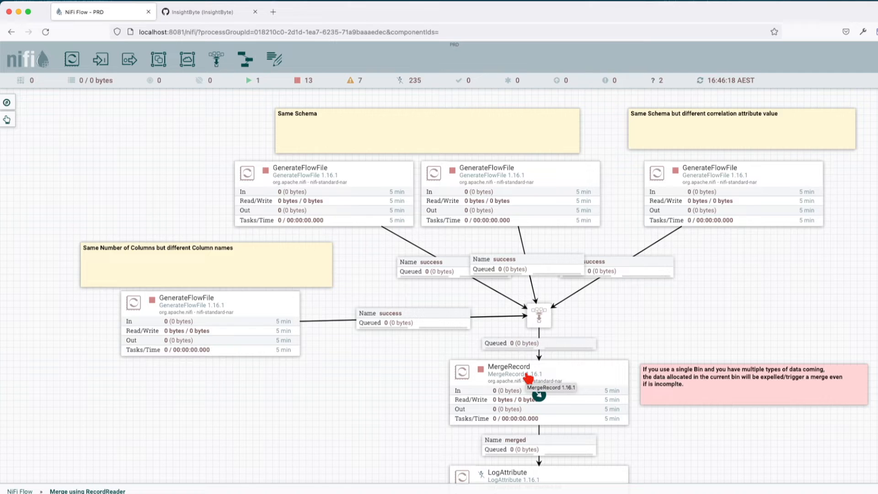
mouse_move(353, 239)
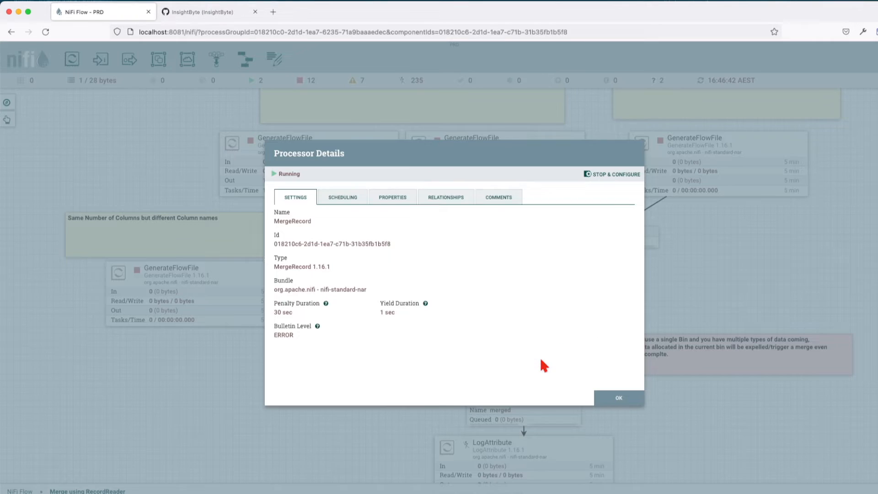
- View MergeRecord's merge properties with Maximum Number of Bins 1, then return to the flow
click(392, 197)
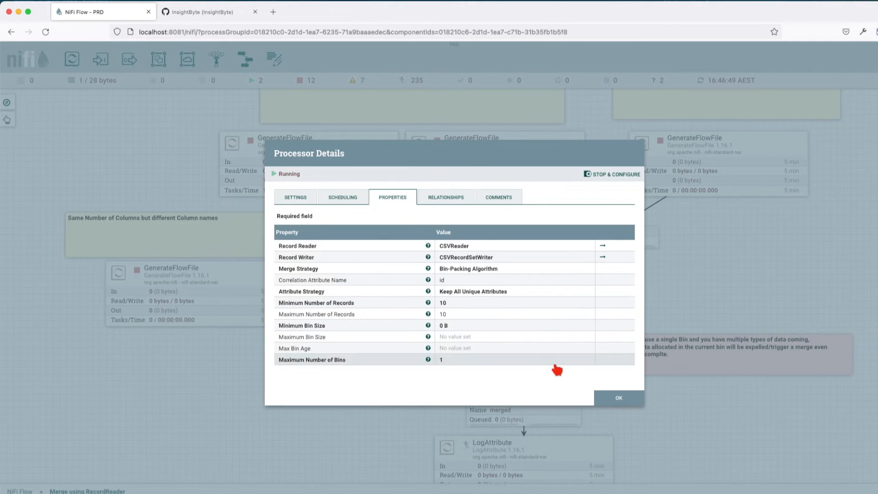
click(618, 398)
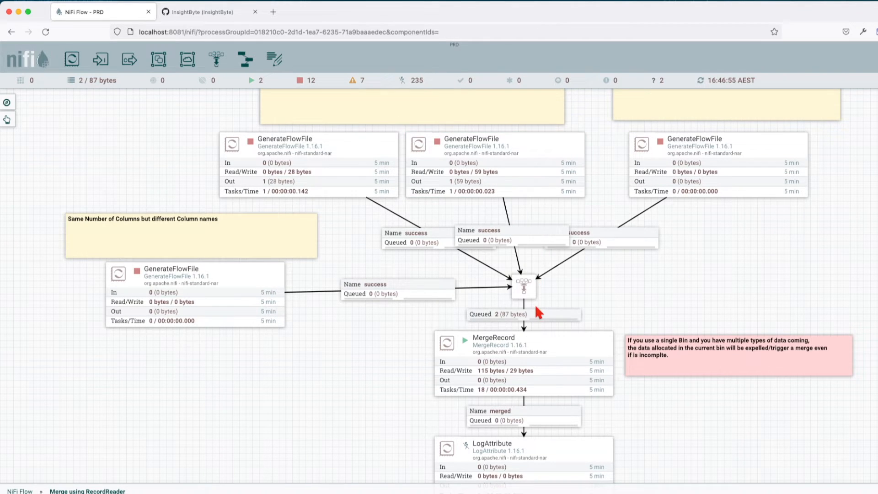
mouse_move(353, 213)
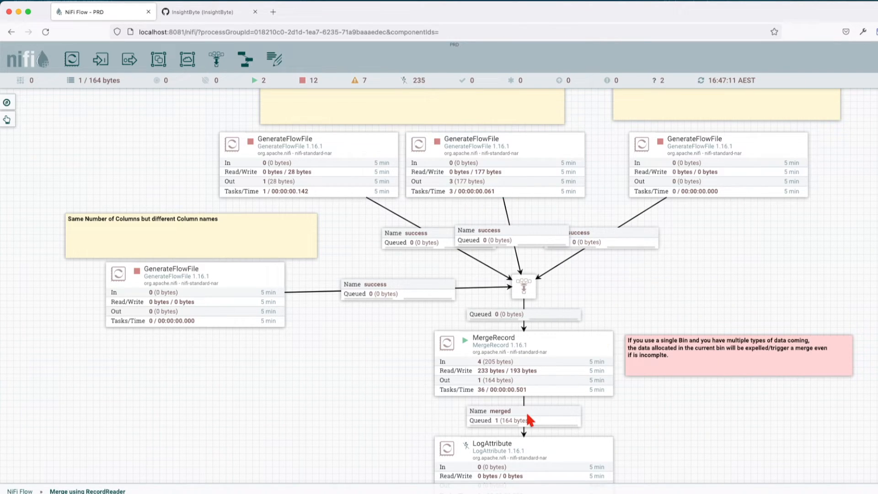
mouse_move(483, 284)
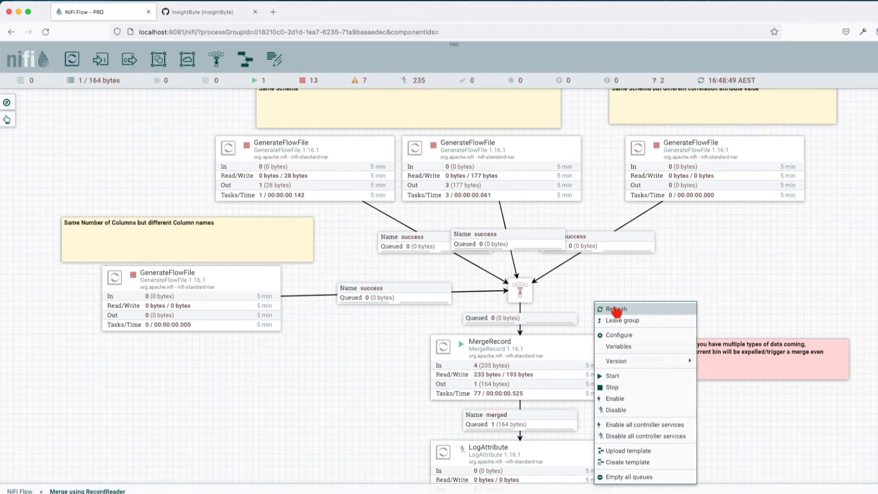
- Refresh the flow statistics and inspect the right GenerateFlowFile's id attribute of 2
click(615, 309)
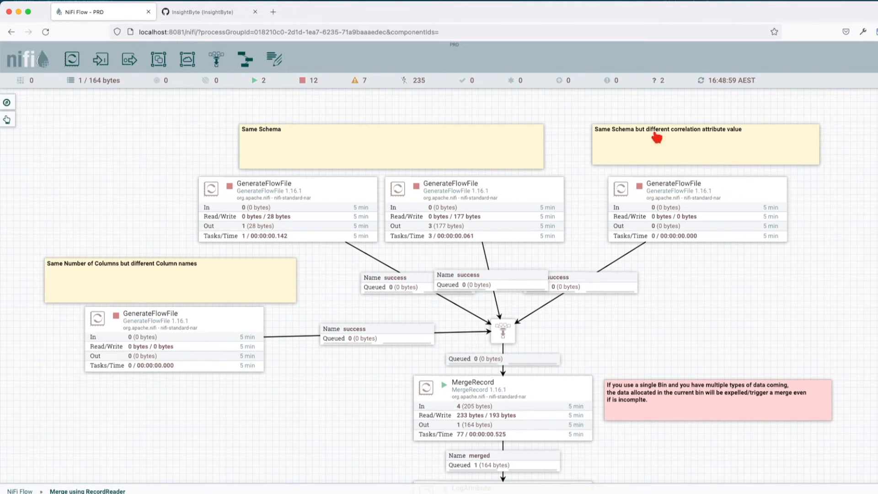
mouse_move(712, 141)
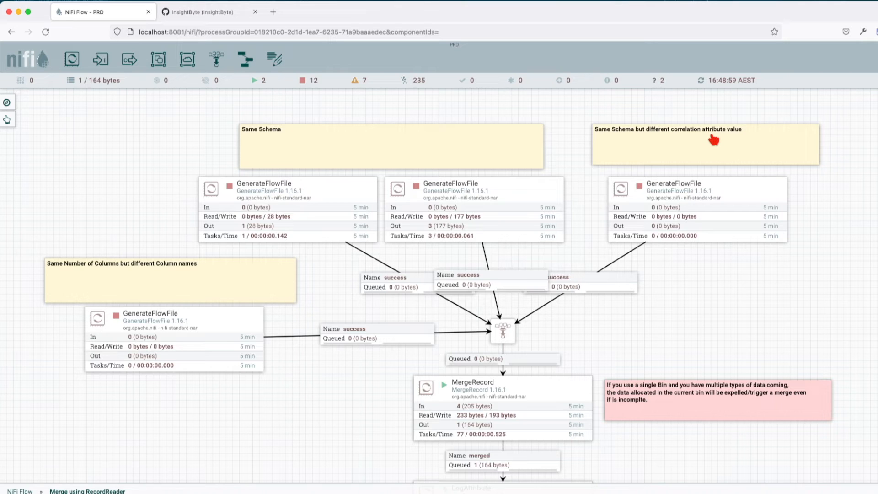
mouse_move(701, 162)
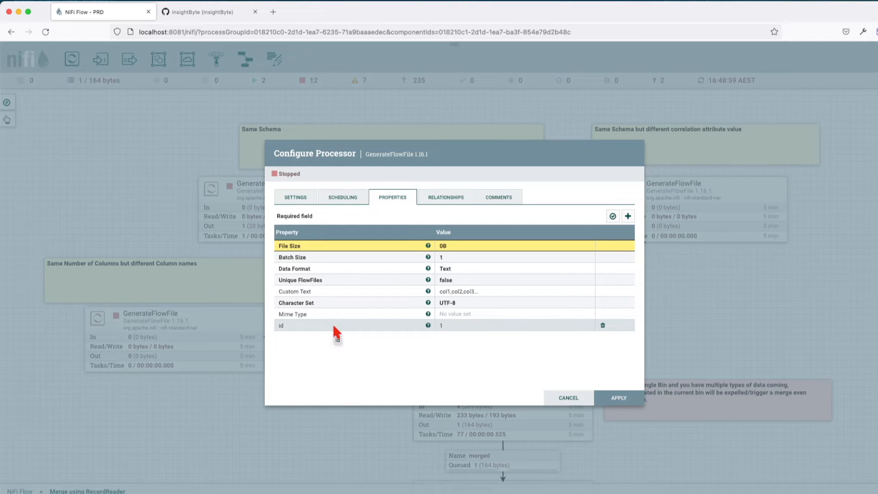
mouse_move(288, 332)
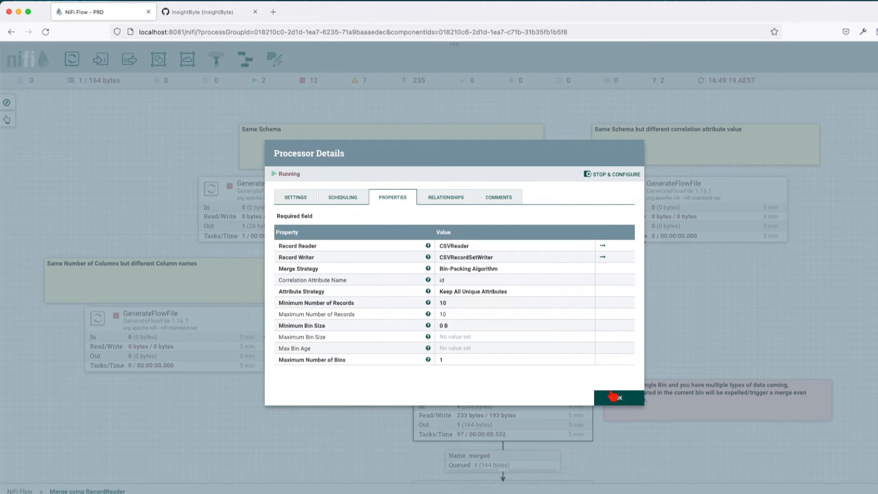
click(623, 398)
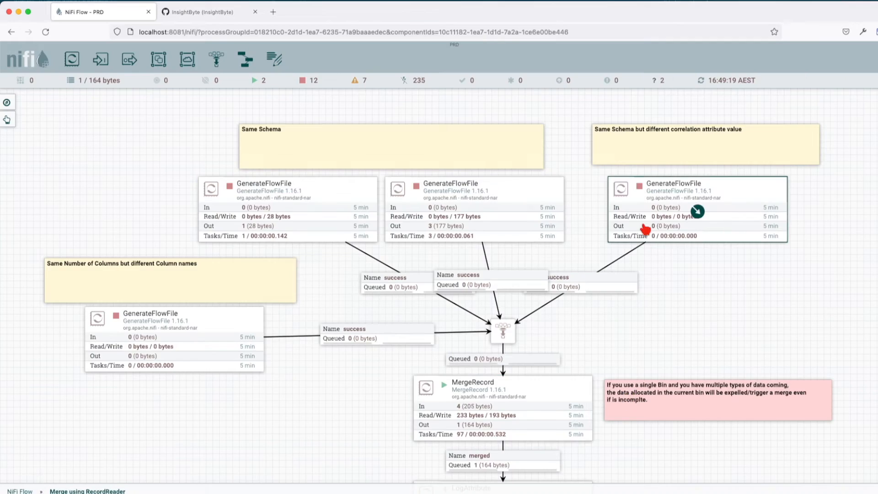
double_click(697, 208)
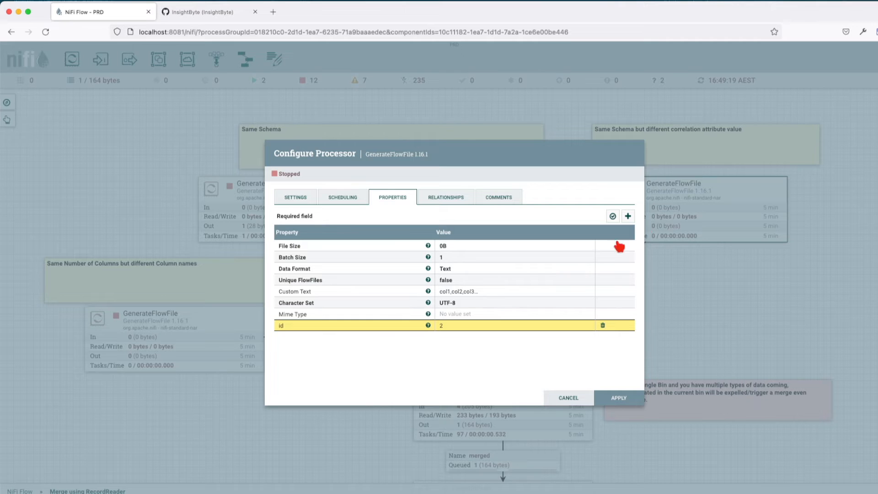
mouse_move(447, 328)
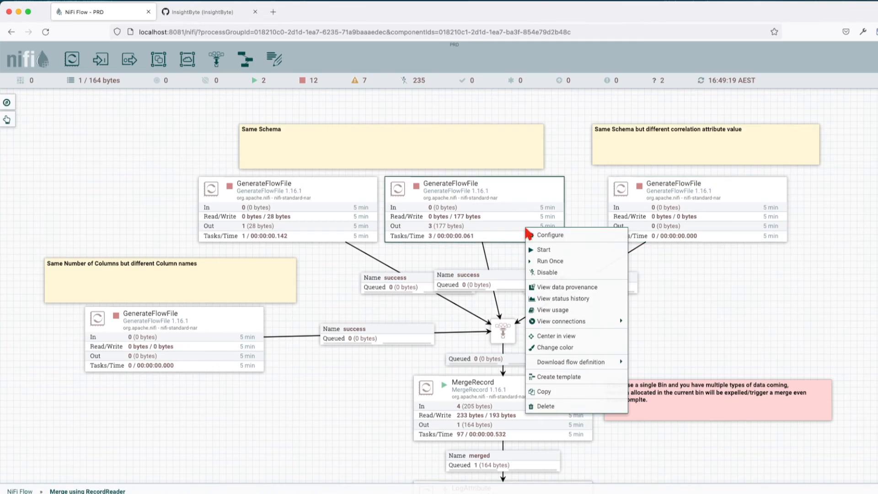
mouse_move(550, 261)
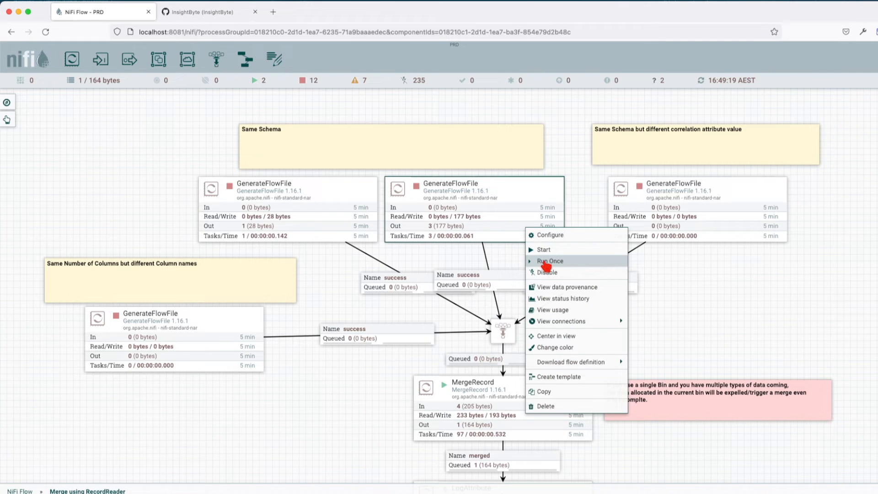
- Run the middle and the id-2 GenerateFlowFile processors once each
click(549, 261)
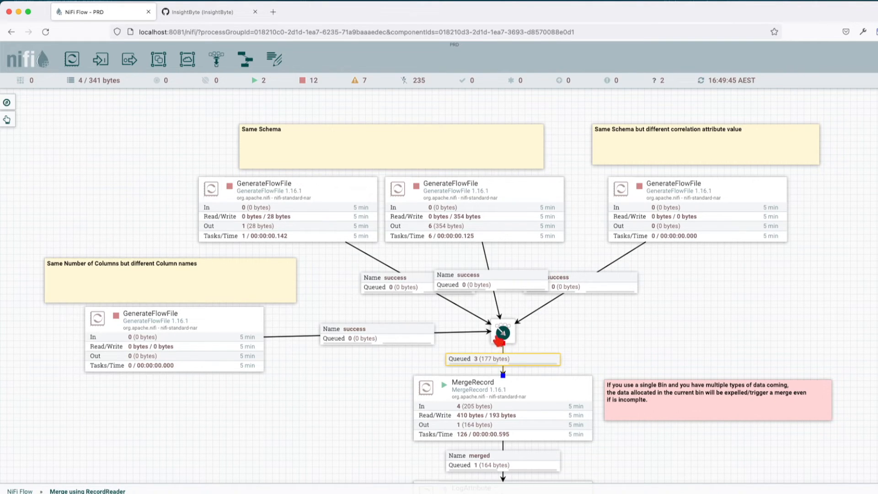
right_click(500, 367)
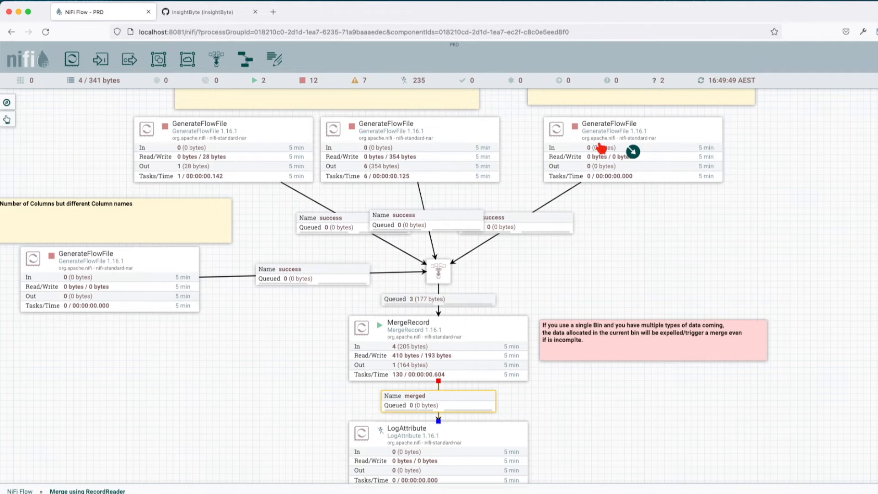
right_click(605, 151)
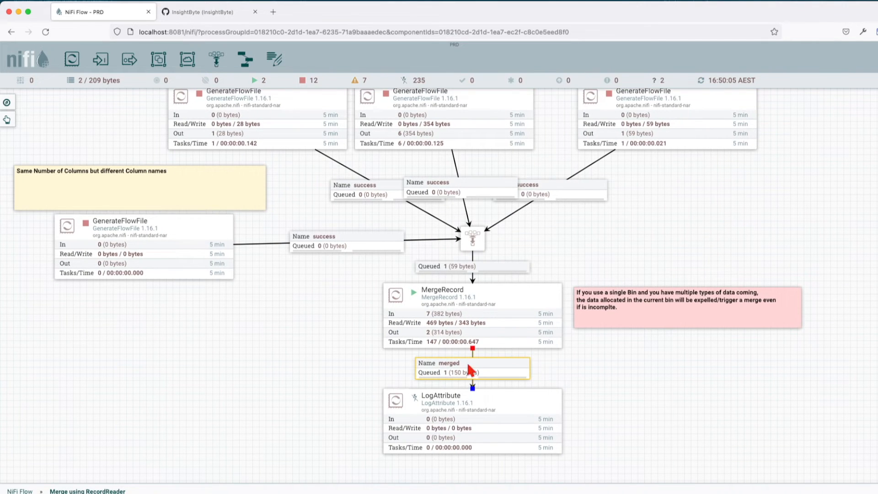
mouse_move(596, 236)
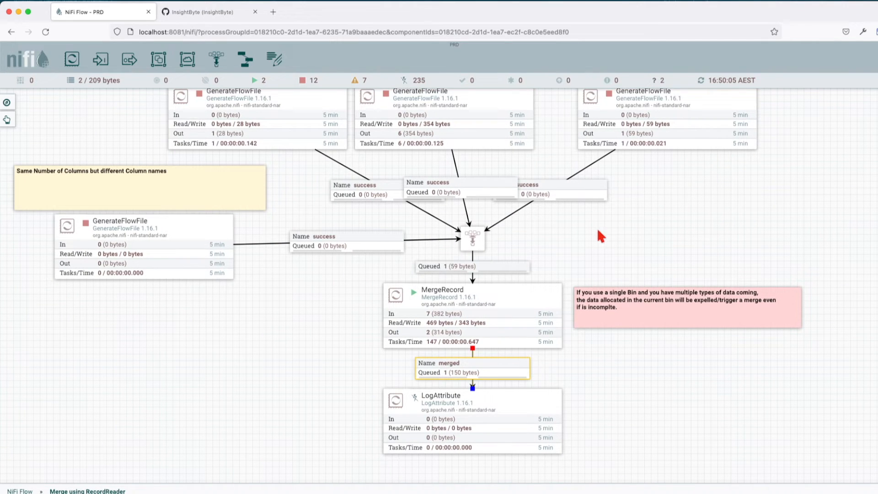
- Check the queue feeding MergeRecord and the 150-byte merged output, then return to the flow
click(472, 266)
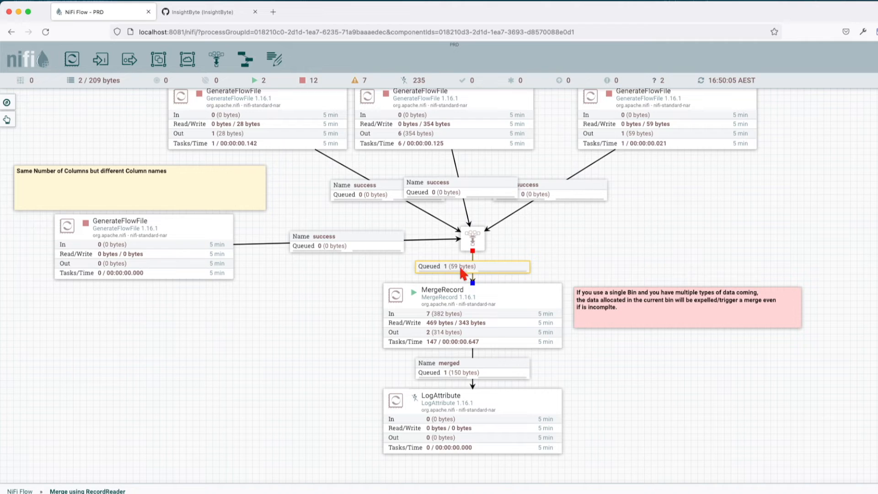
click(472, 373)
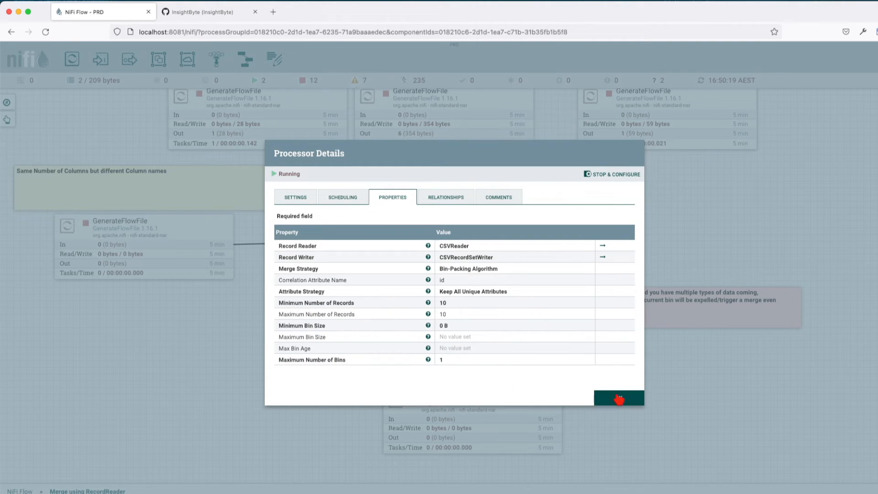
click(619, 397)
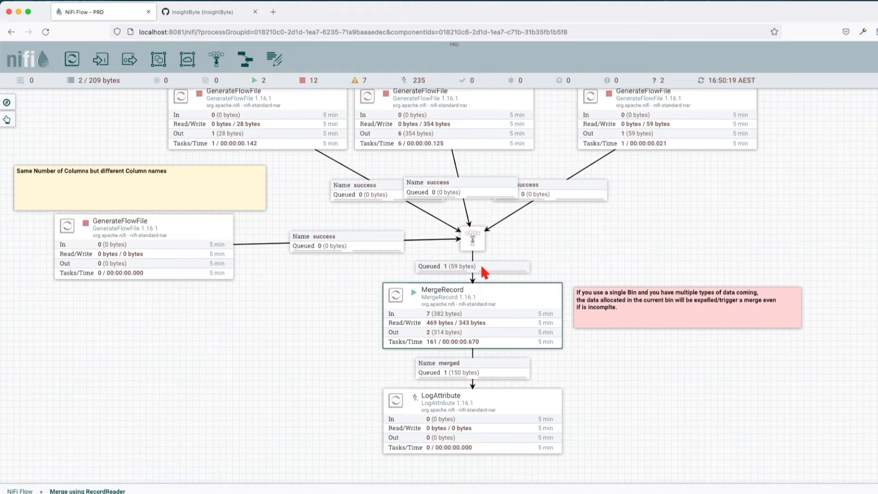
mouse_move(471, 274)
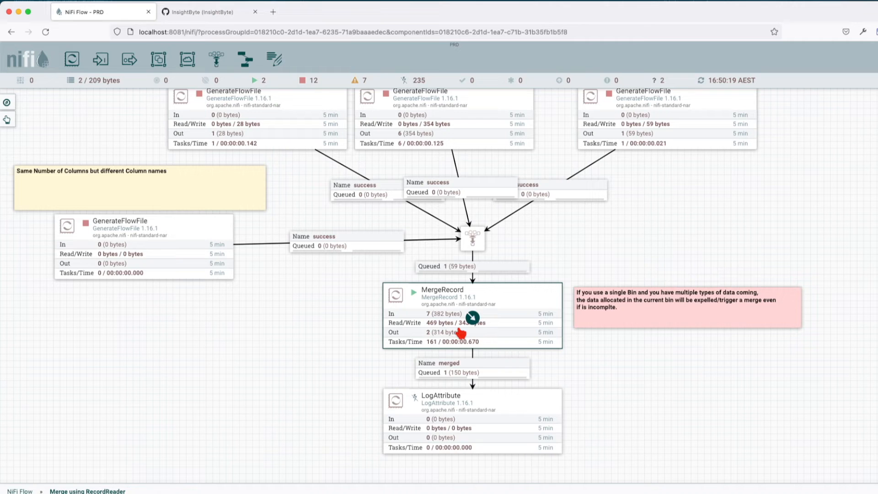
- List the merged queue, view the 150-byte FlowFile's CSV rows, and close the listing
right_click(463, 368)
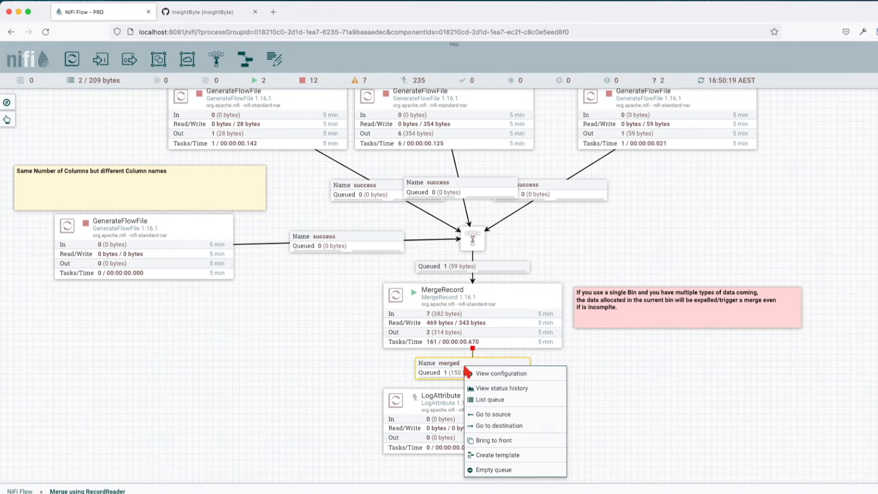
click(490, 400)
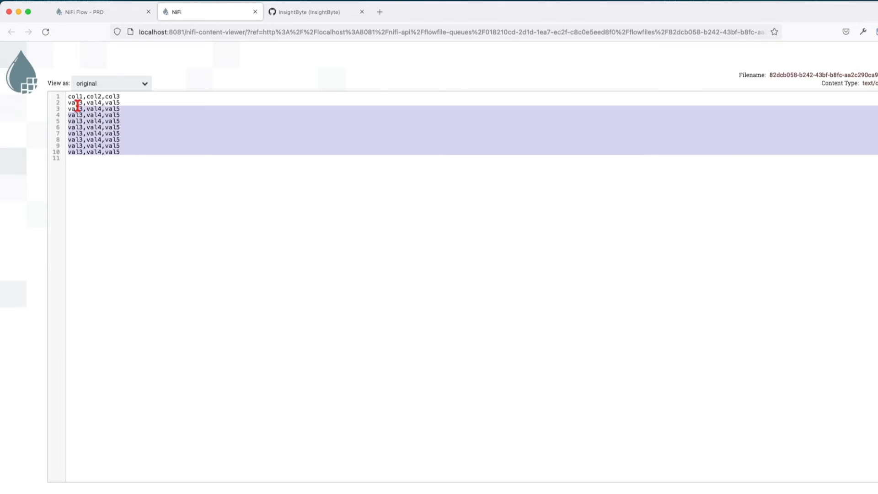
click(254, 12)
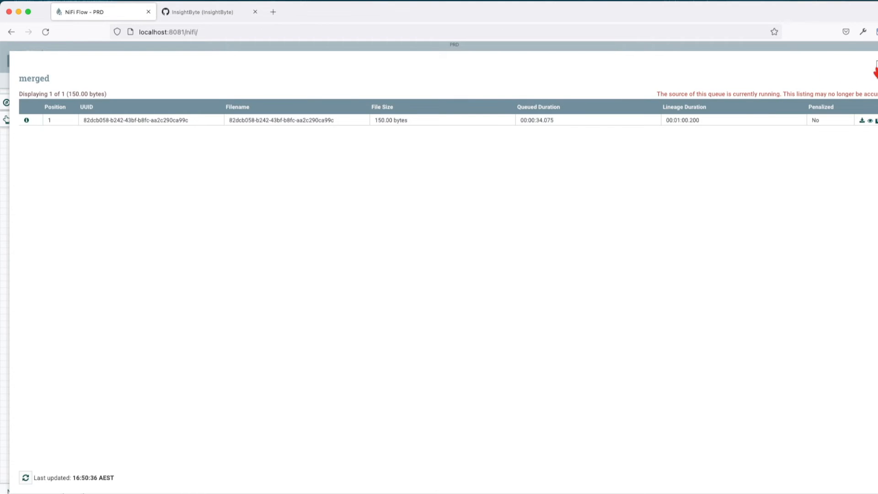
click(875, 64)
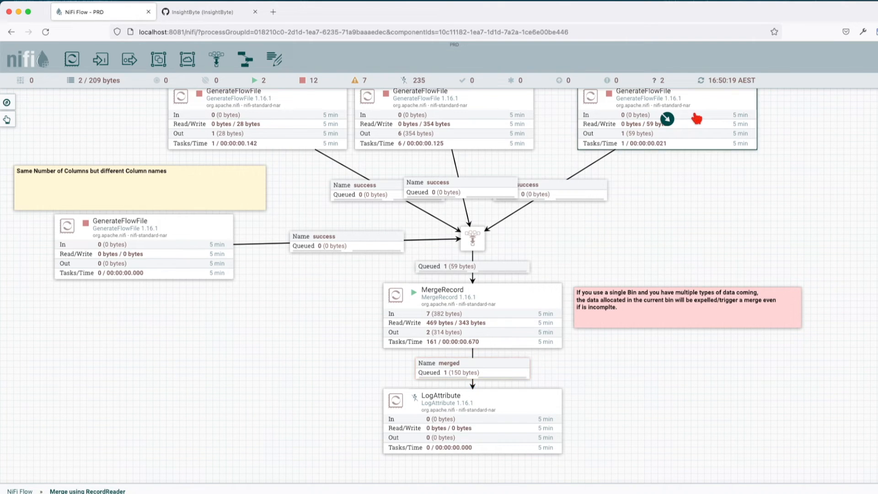
mouse_move(492, 274)
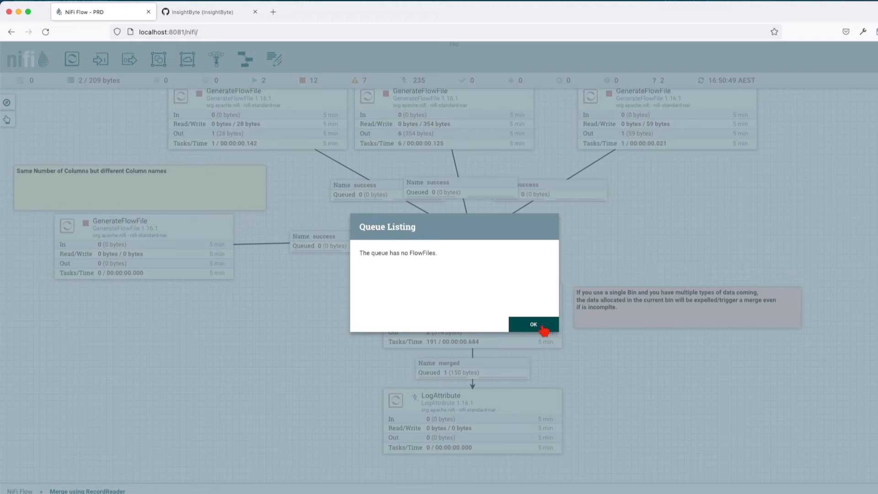
- Highlight the queued FlowFile's val3,val4,val5 rows, confirm its id attribute 2, and return to the flow
click(533, 325)
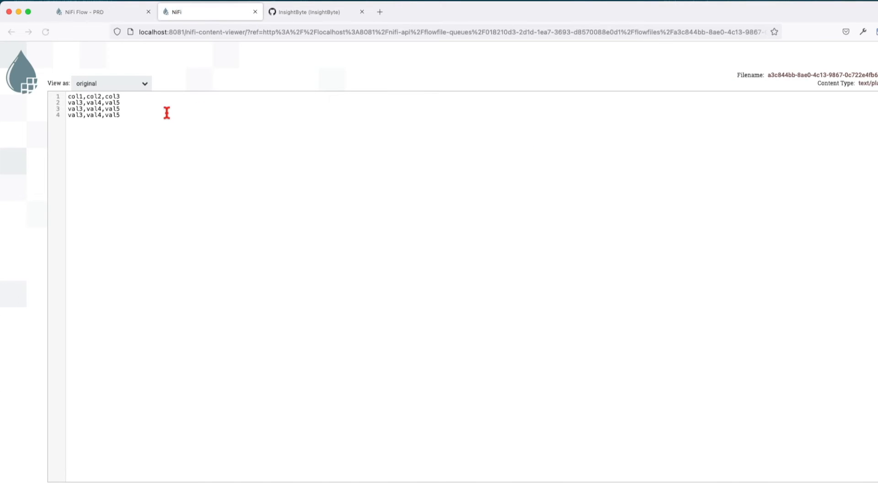
drag(73, 102, 120, 116)
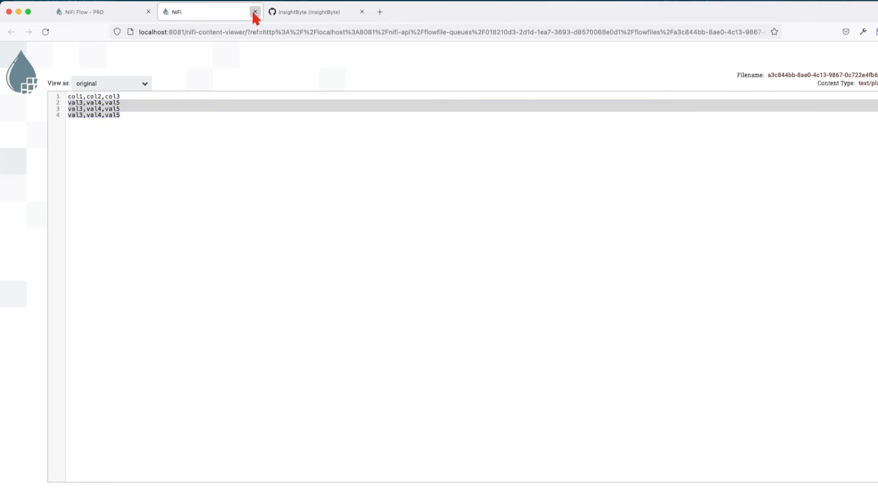
click(255, 12)
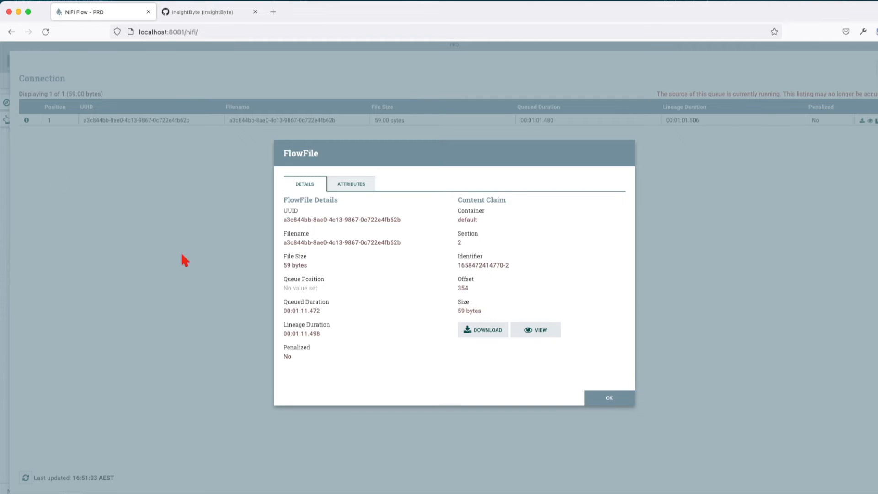
click(351, 183)
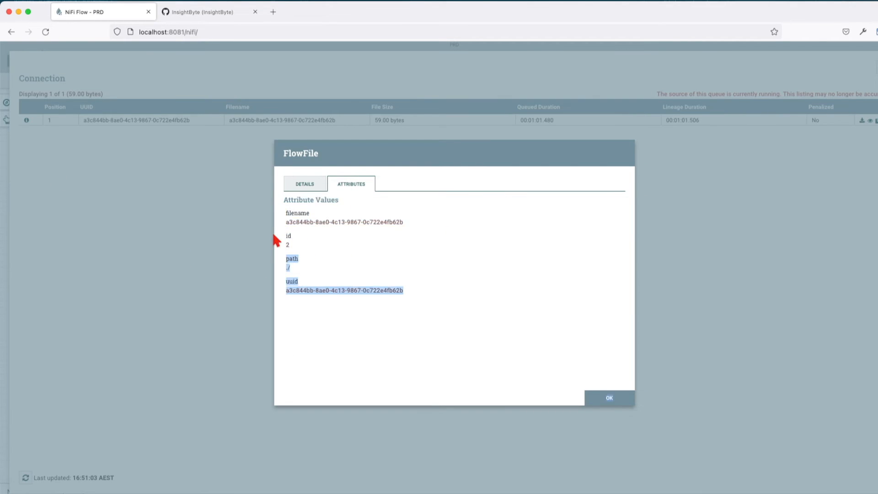
click(612, 397)
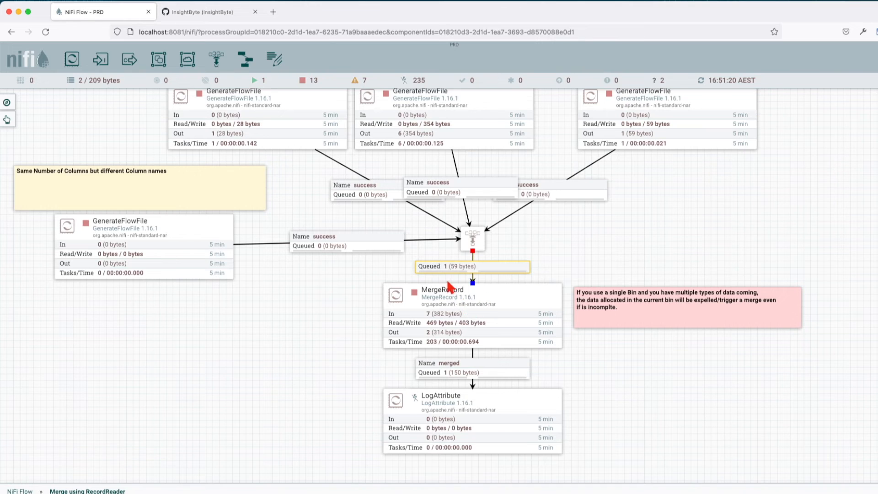
- Start MergeRecord, then start the middle and right-hand GenerateFlowFile processors
right_click(466, 315)
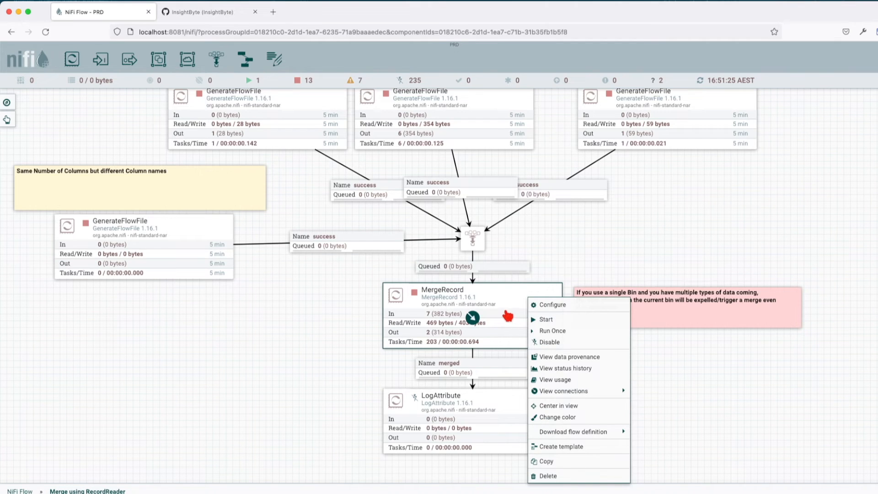
click(553, 305)
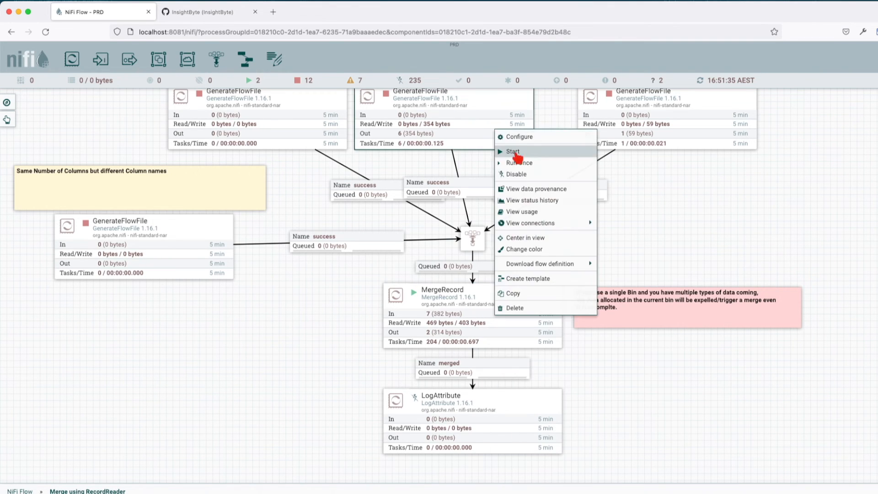
click(513, 151)
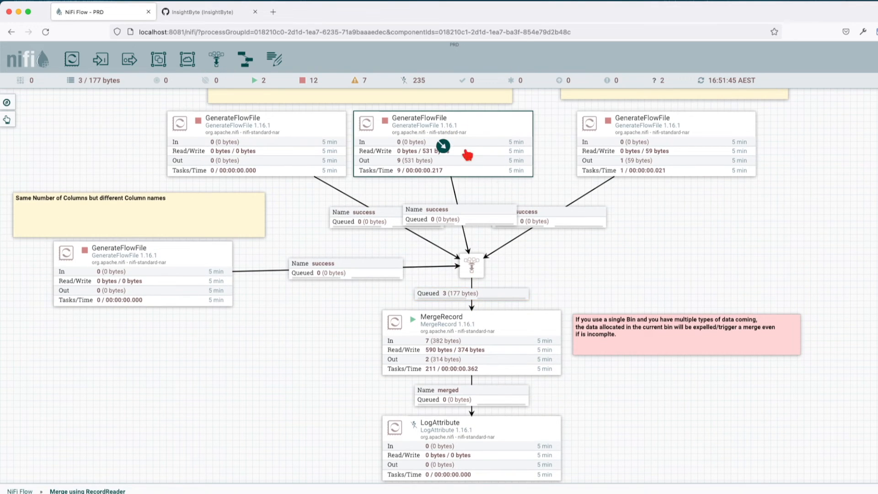
double_click(443, 137)
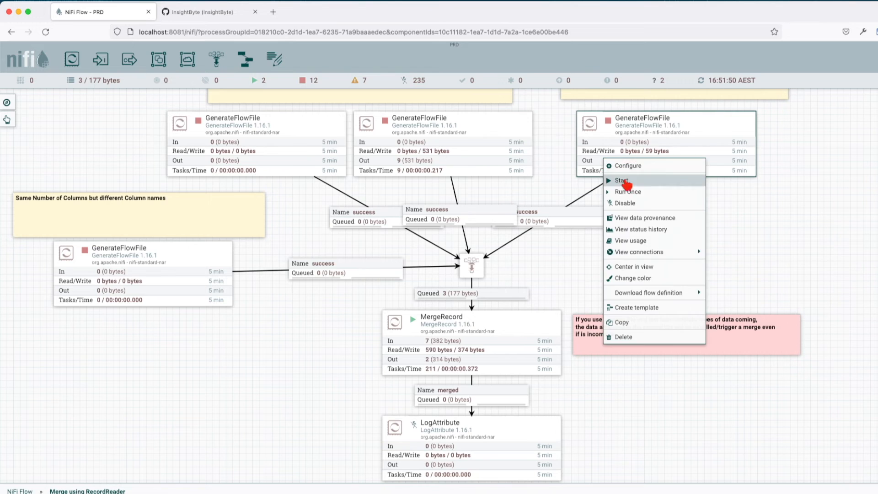
click(620, 180)
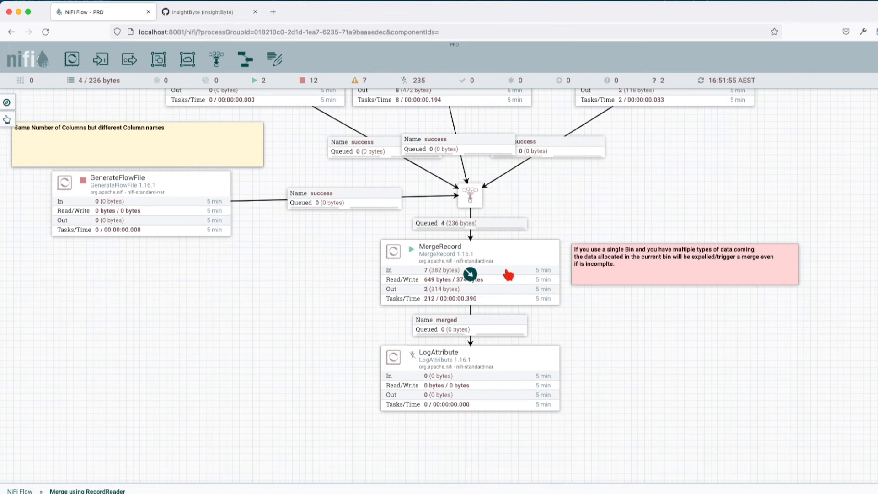
- Check the merged output connection and the queue feeding MergeRecord, now holding 4 FlowFiles
click(470, 324)
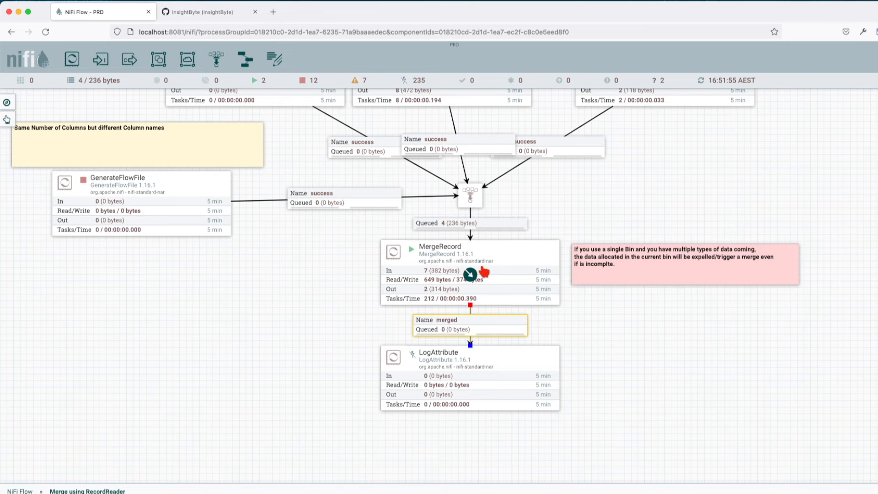
click(470, 224)
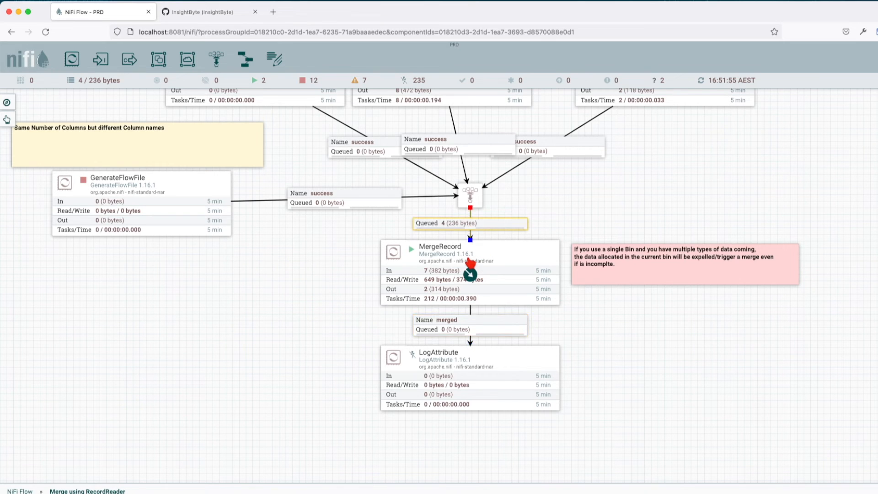
mouse_move(605, 182)
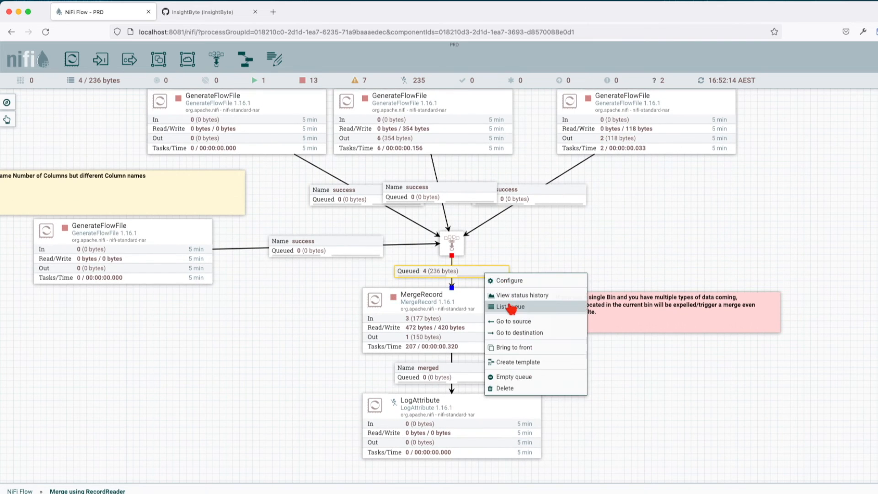
- List the MergeRecord input queue and view the third FlowFile's attributes, showing id 1
click(509, 307)
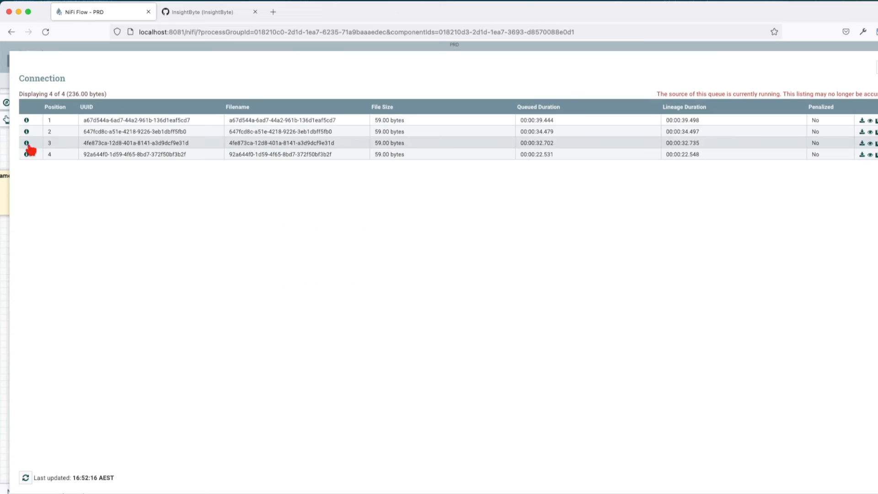
click(25, 143)
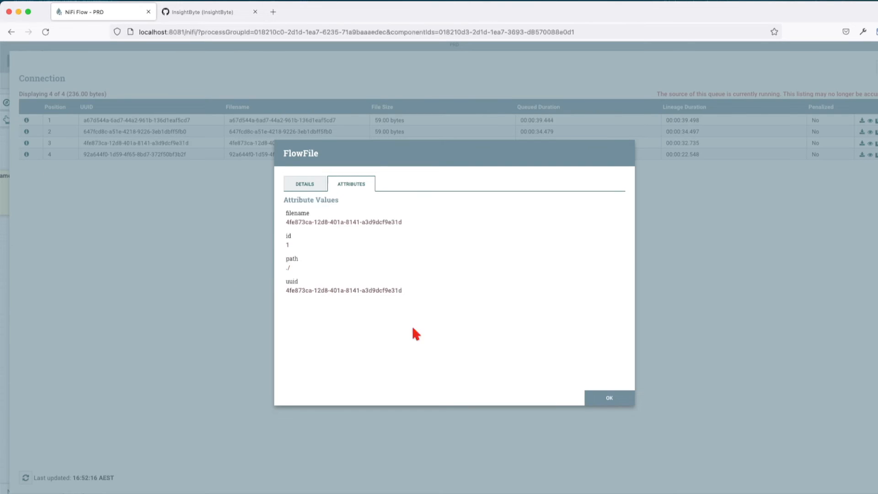
click(611, 397)
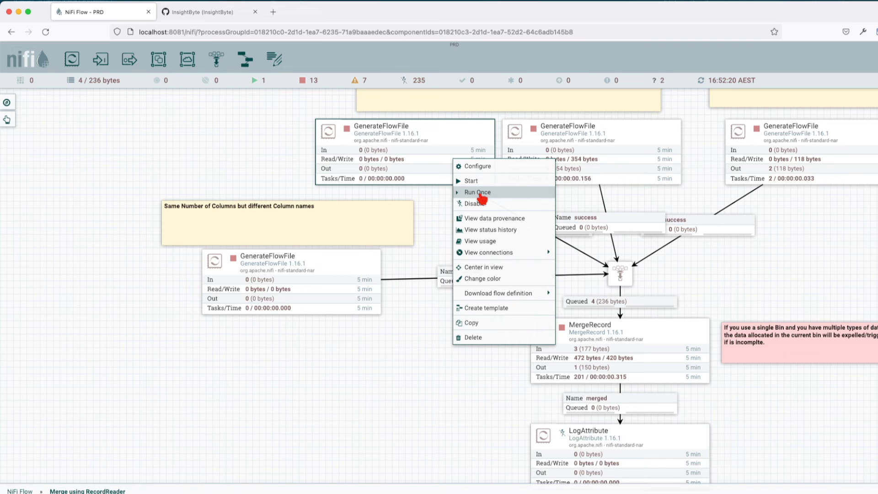
- Run the top-left GenerateFlowFile once, then run MergeRecord once to empty its queue
click(477, 192)
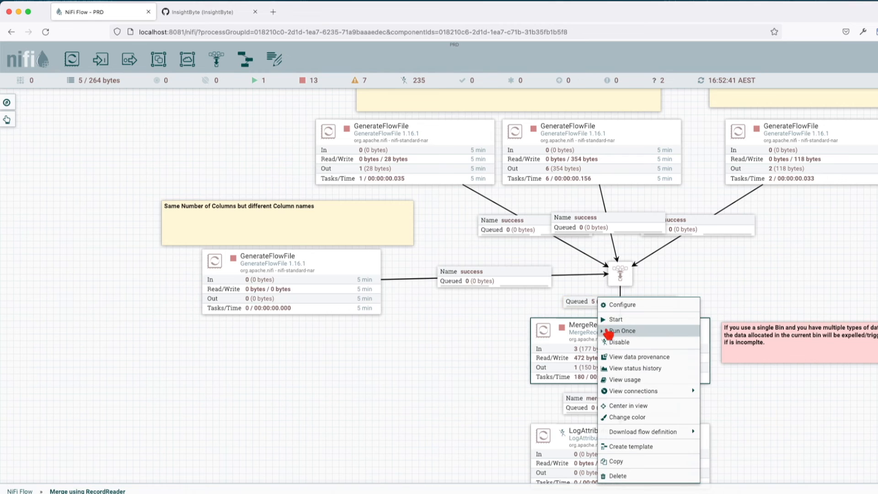
click(621, 330)
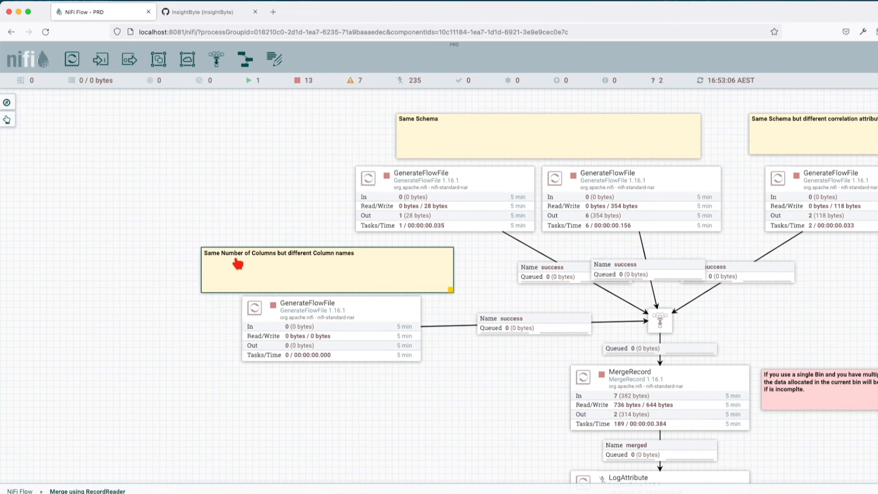
mouse_move(308, 261)
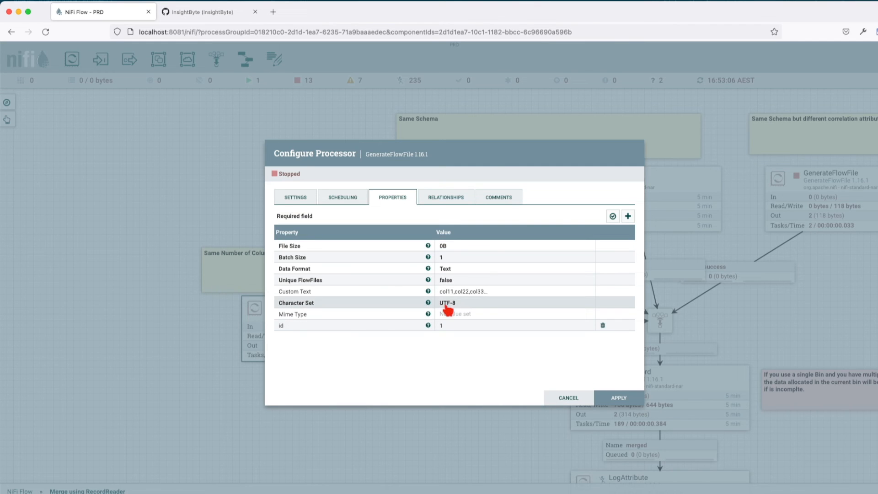
- View the mismatched generator's col11,col22,col33 Custom Text and cancel without changes
click(463, 291)
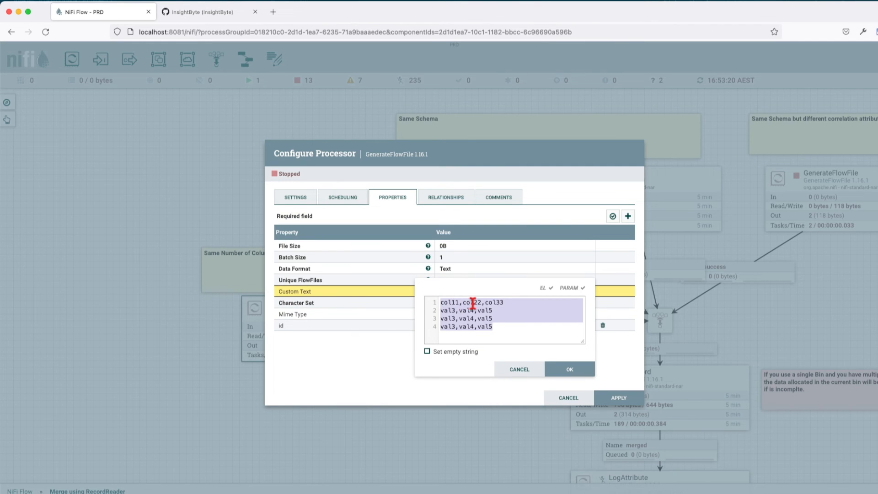
mouse_move(517, 369)
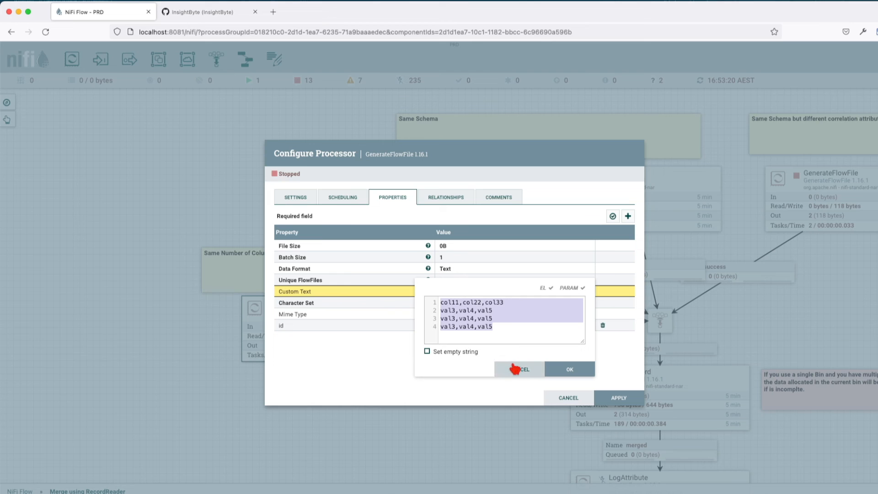
click(569, 369)
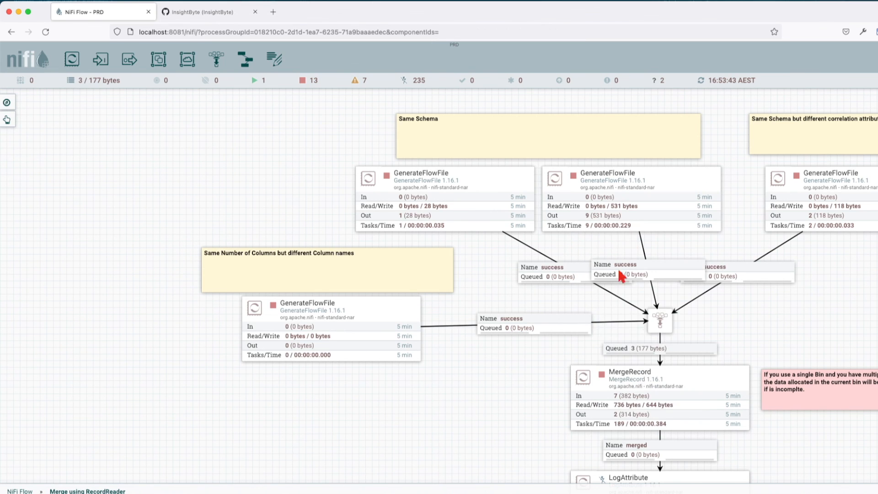
- Run the mismatched-columns GenerateFlowFile once while MergeRecord is running
right_click(640, 383)
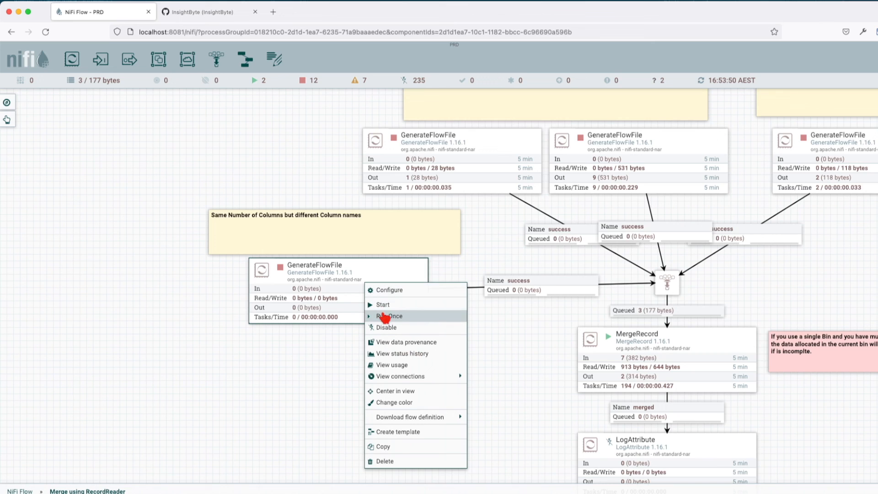
click(388, 316)
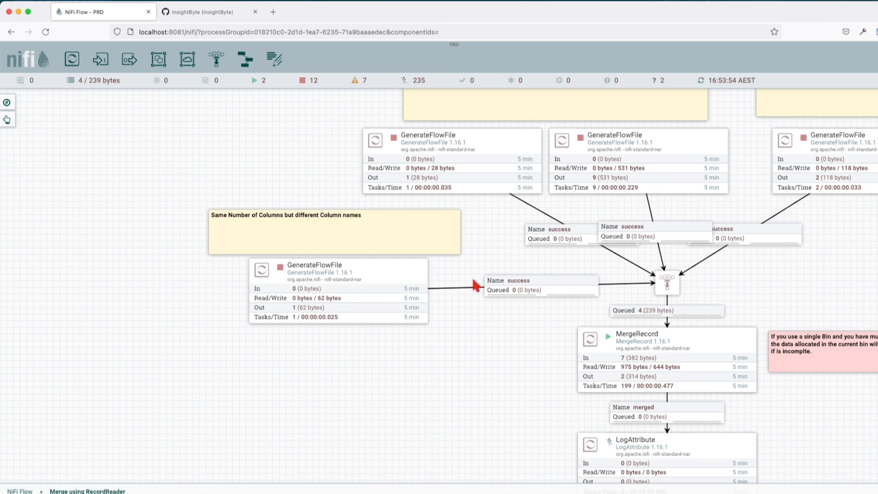
mouse_move(650, 312)
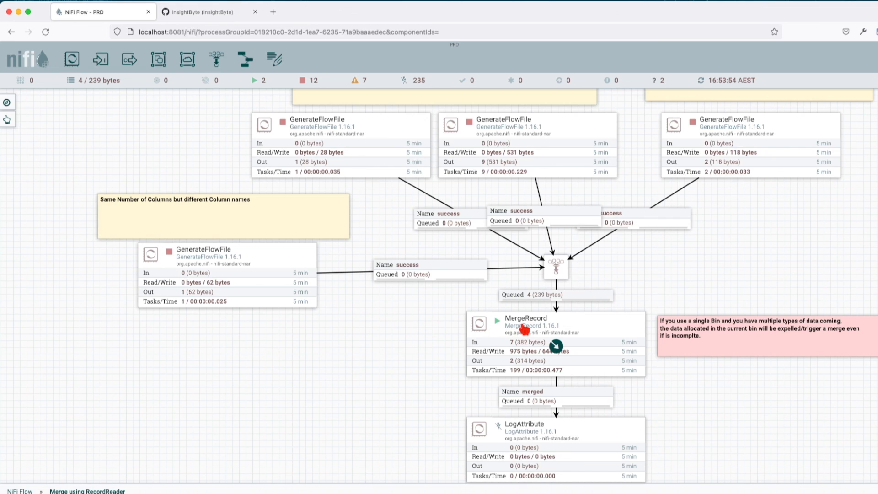
mouse_move(526, 325)
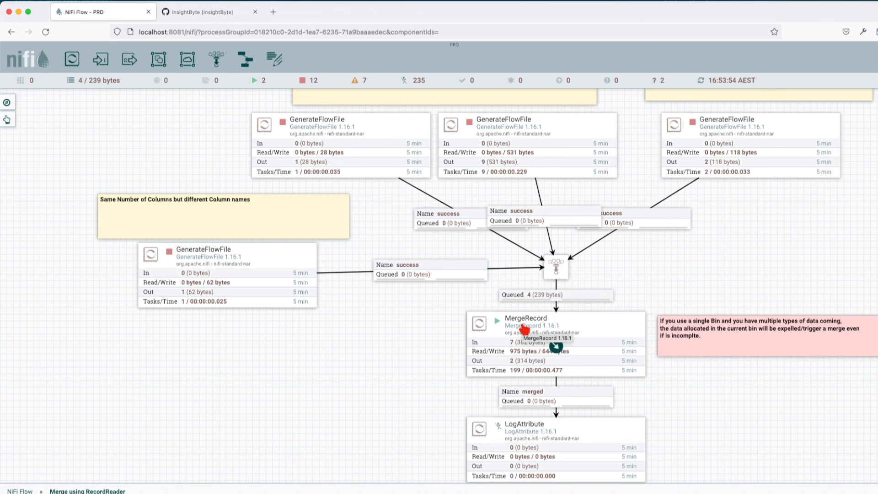